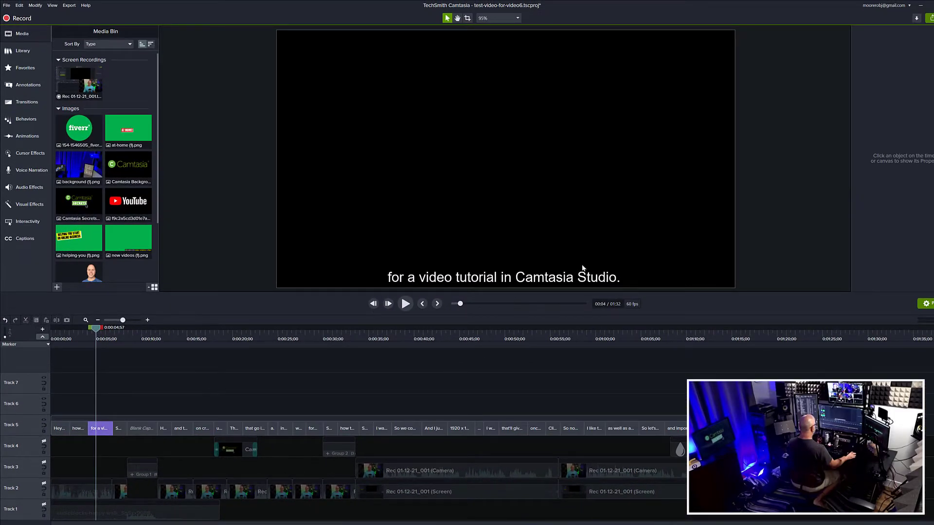
Start a new custom production from Export so the Production Wizard appears.
click(181, 328)
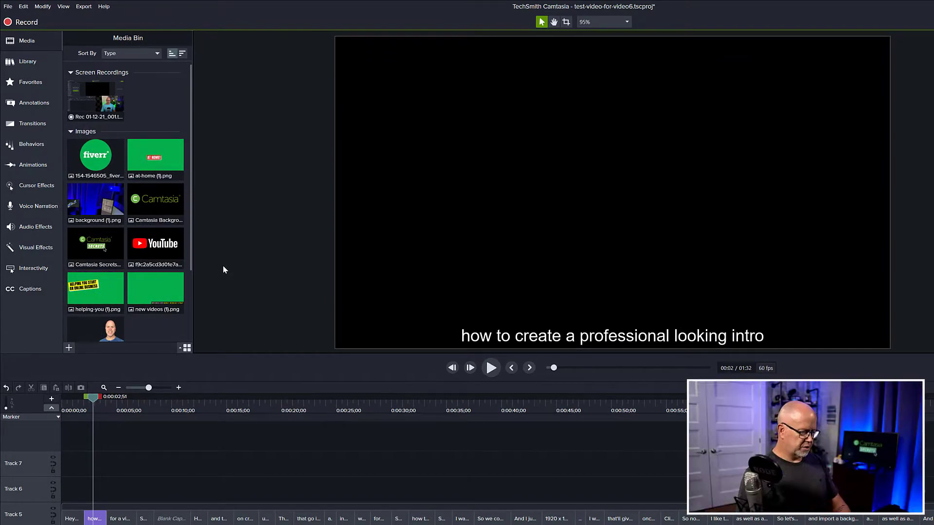
click(84, 7)
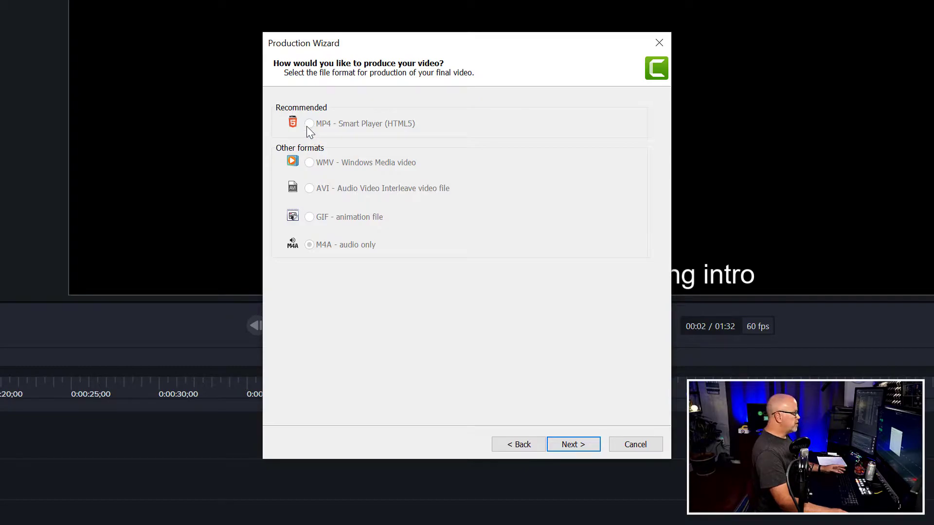
mouse_move(325, 134)
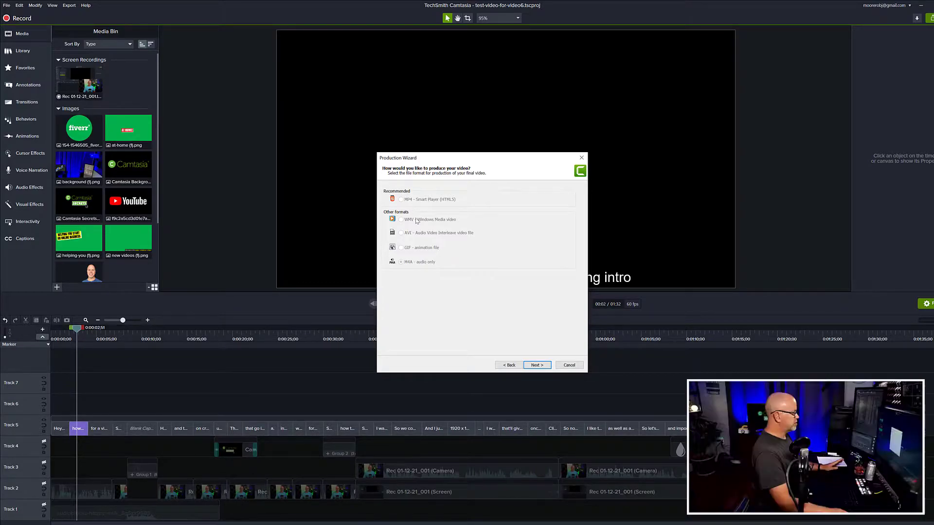
mouse_move(524, 357)
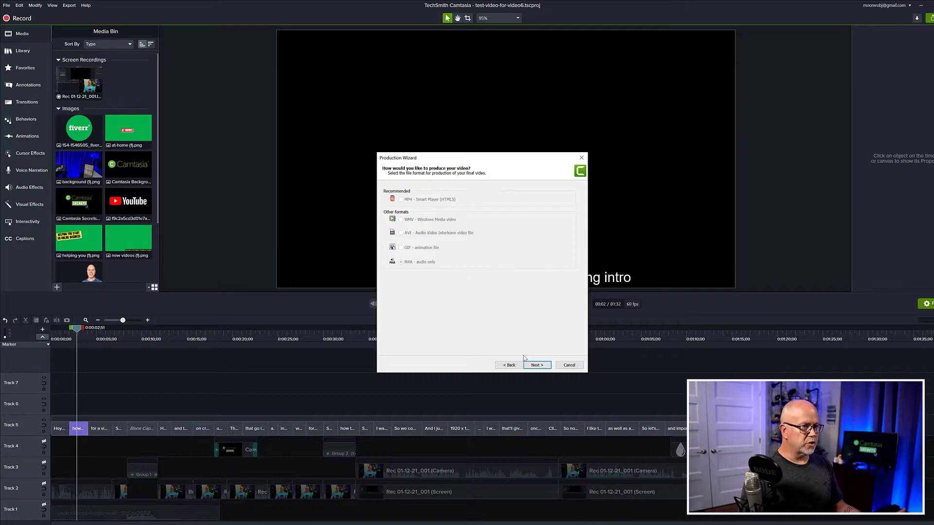
mouse_move(482, 350)
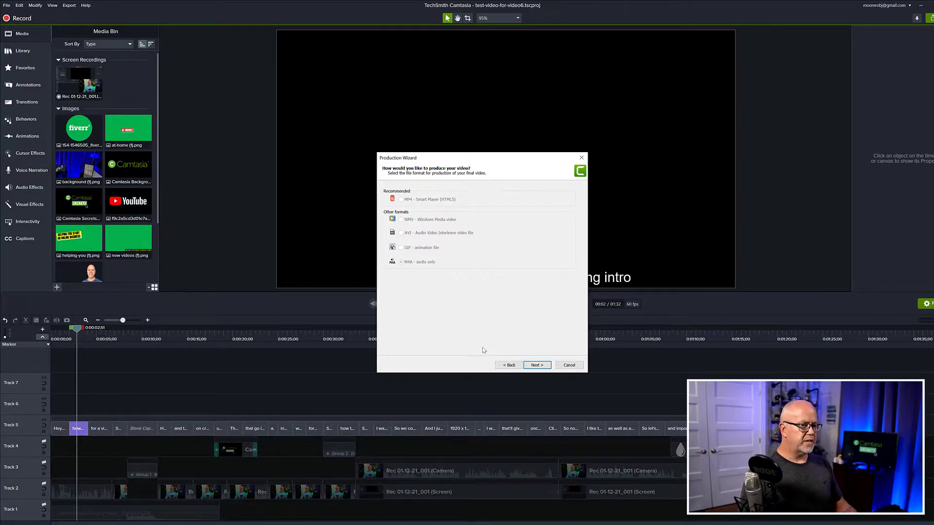
mouse_move(470, 326)
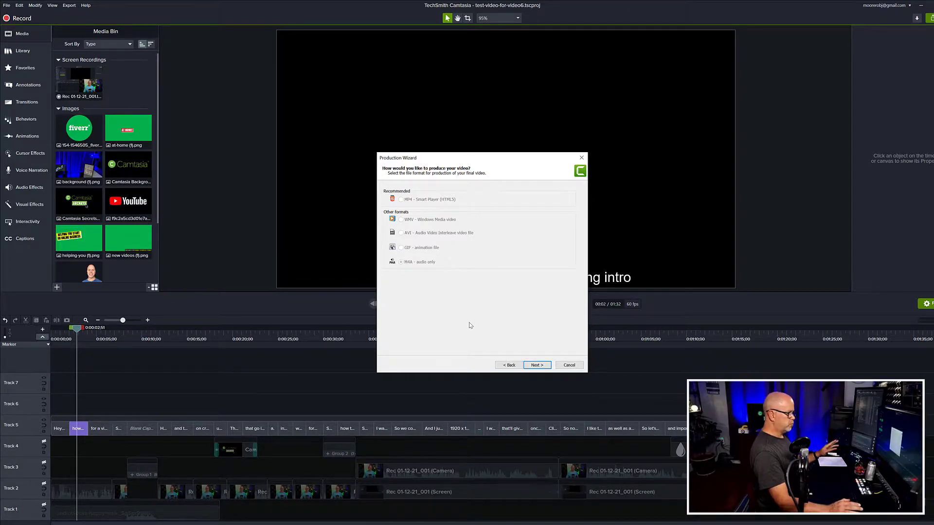
mouse_move(466, 342)
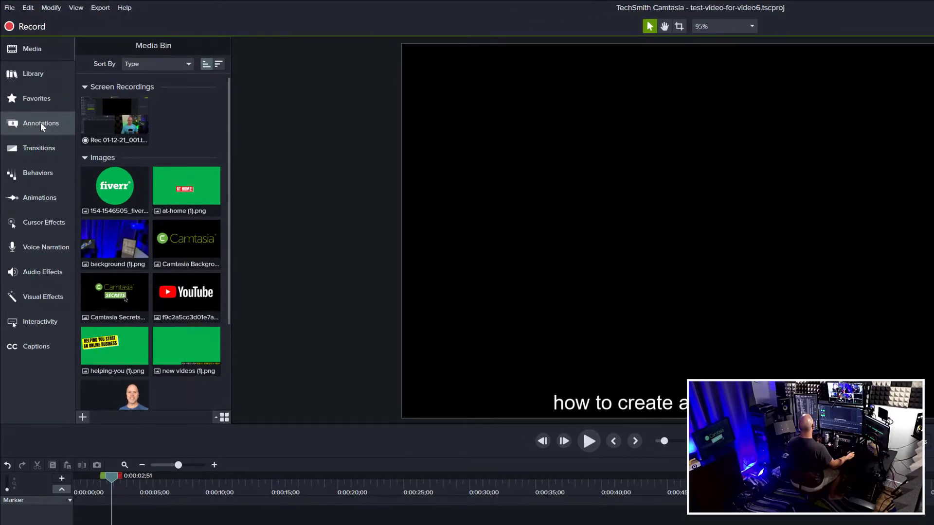
Add a rectangle shape from Annotations onto the canvas, landing on Track 6.
click(41, 123)
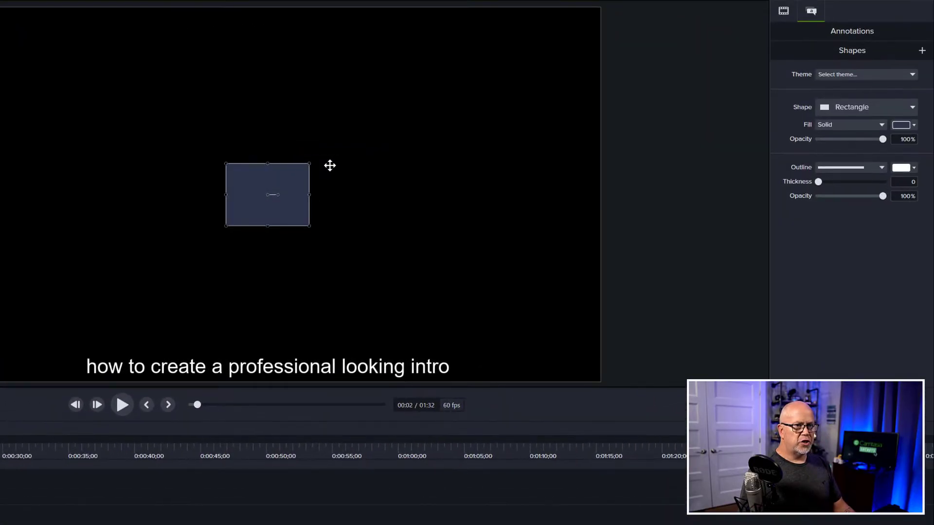
click(913, 125)
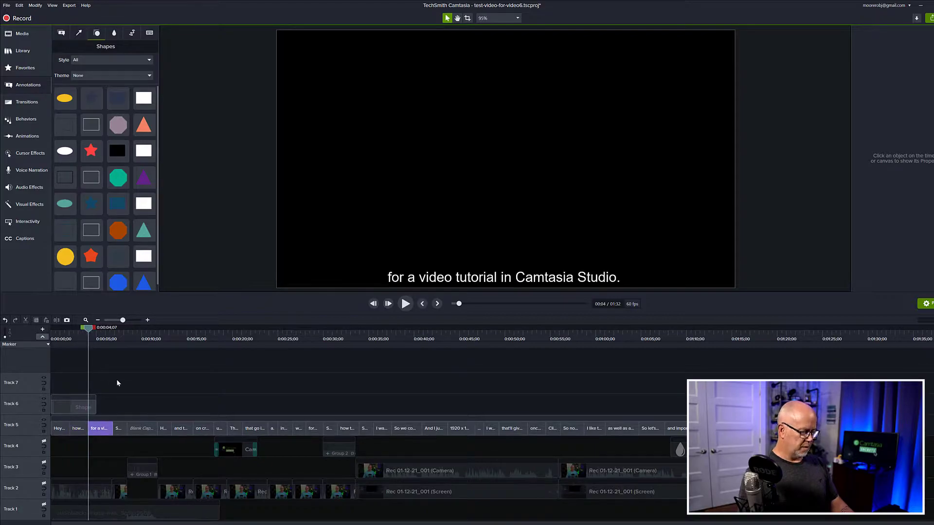
Start a new custom production as MP4, accepting the player and video settings.
click(68, 4)
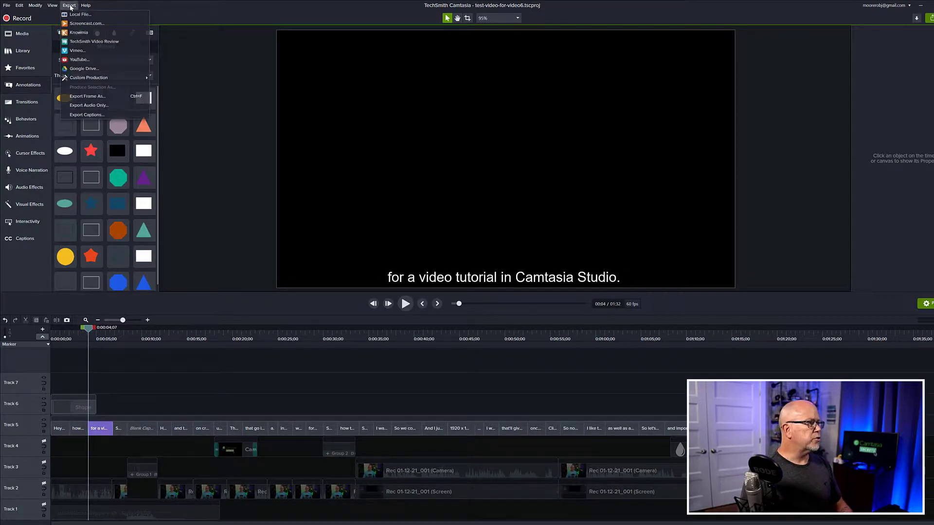
mouse_move(89, 78)
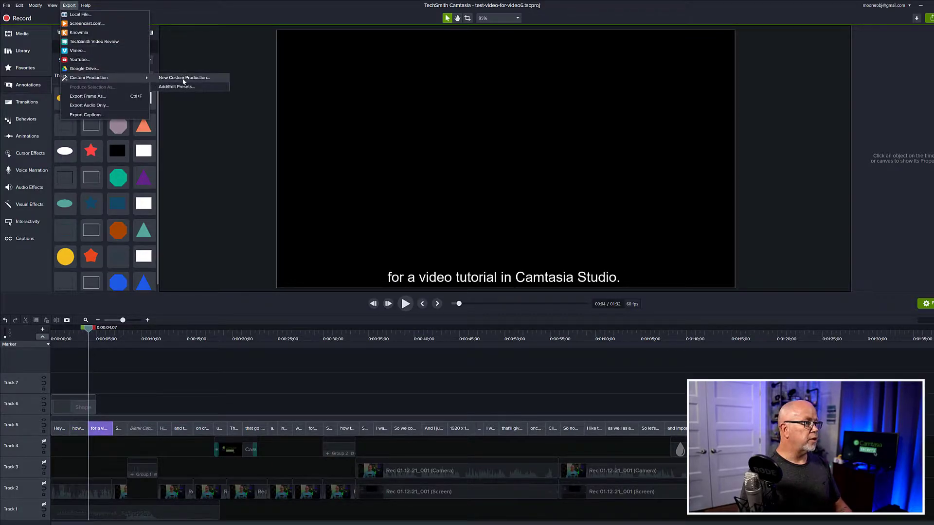
click(183, 78)
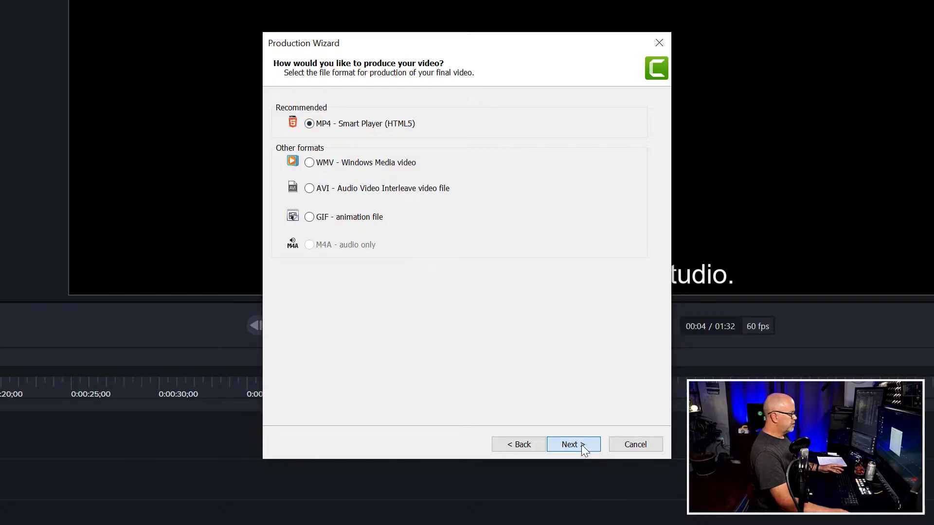
click(572, 444)
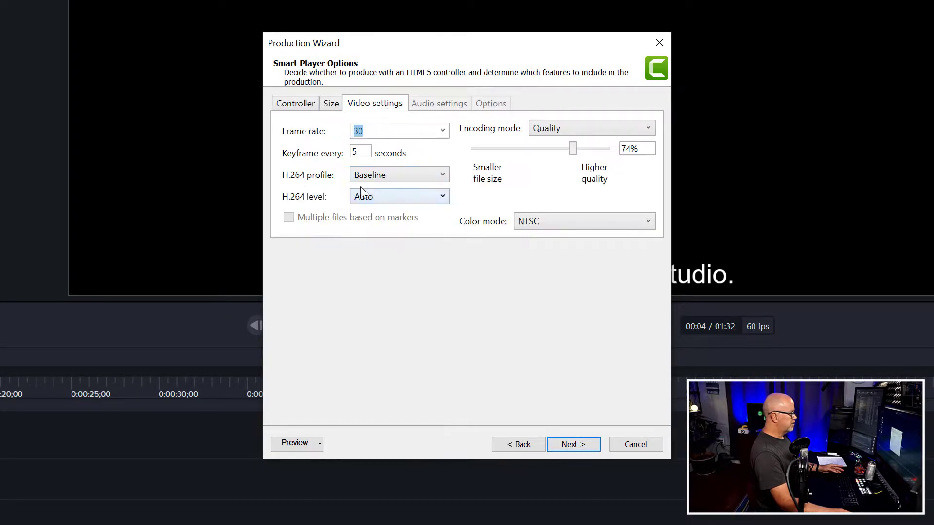
click(572, 445)
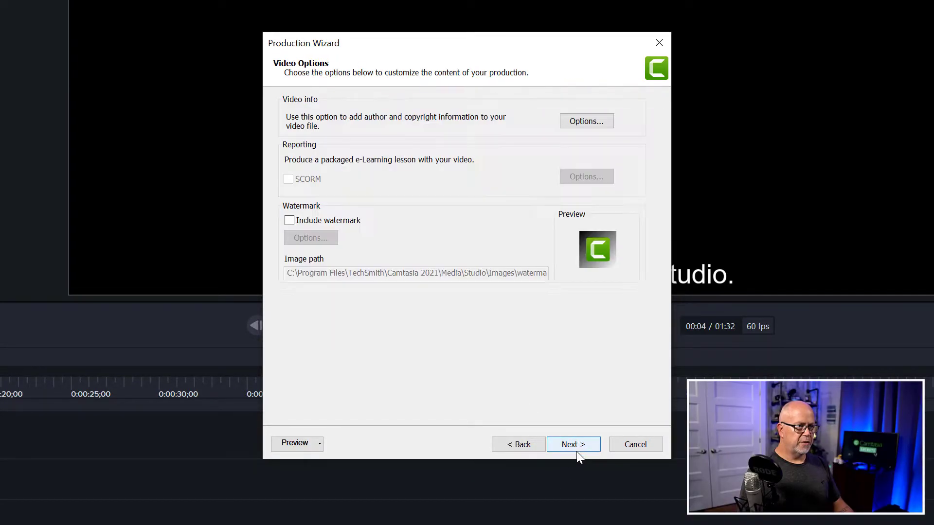
mouse_move(574, 445)
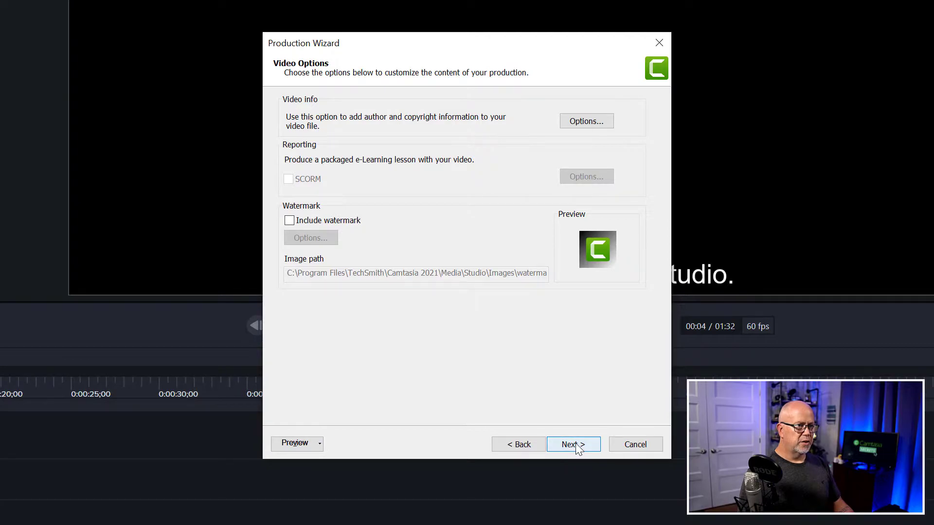
click(571, 445)
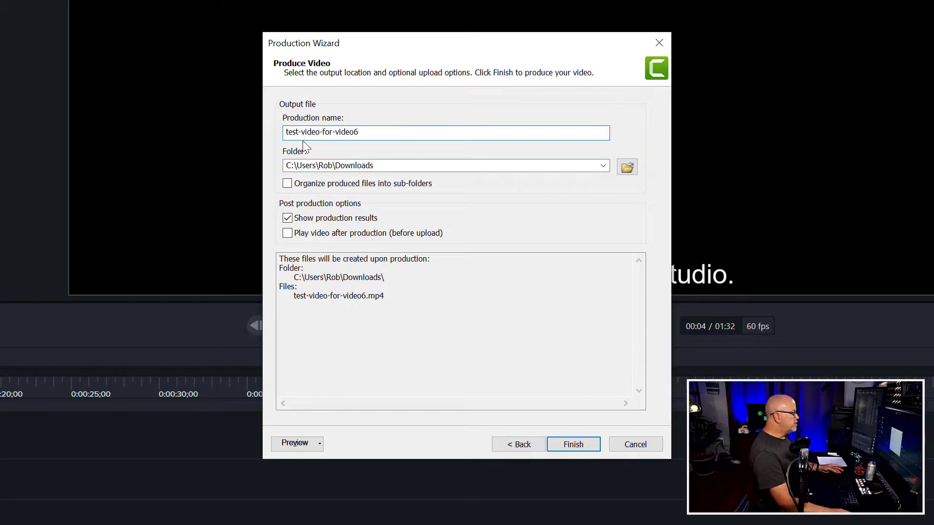
Name the production test-video-for-video6-TXT and finish producing it.
click(366, 132)
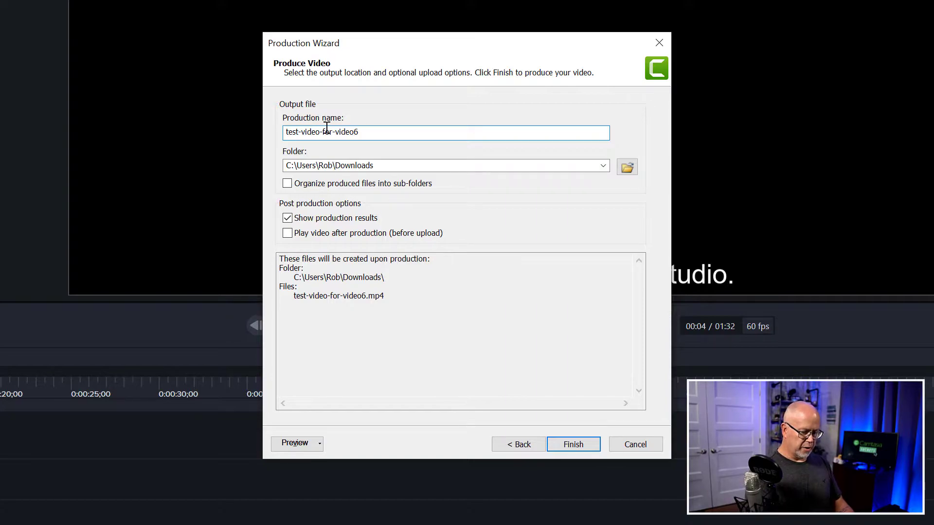
text(-)
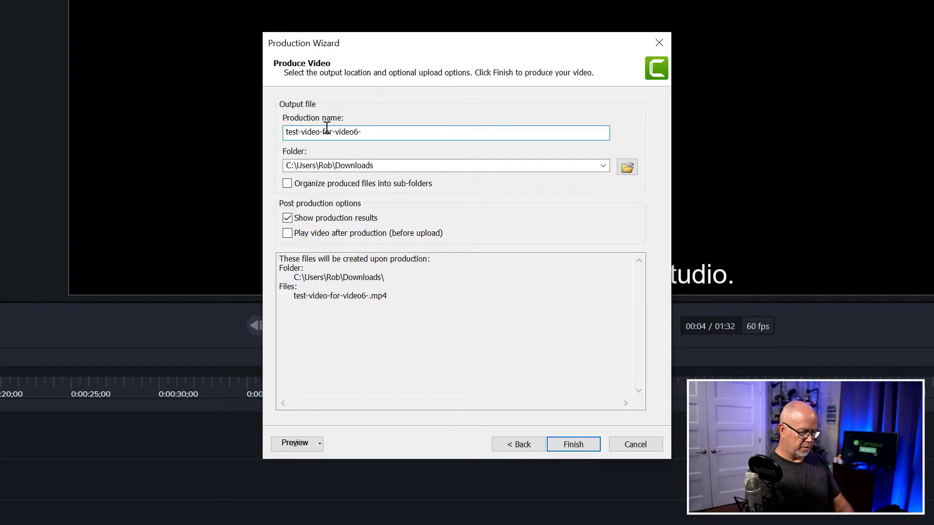
text(TXT)
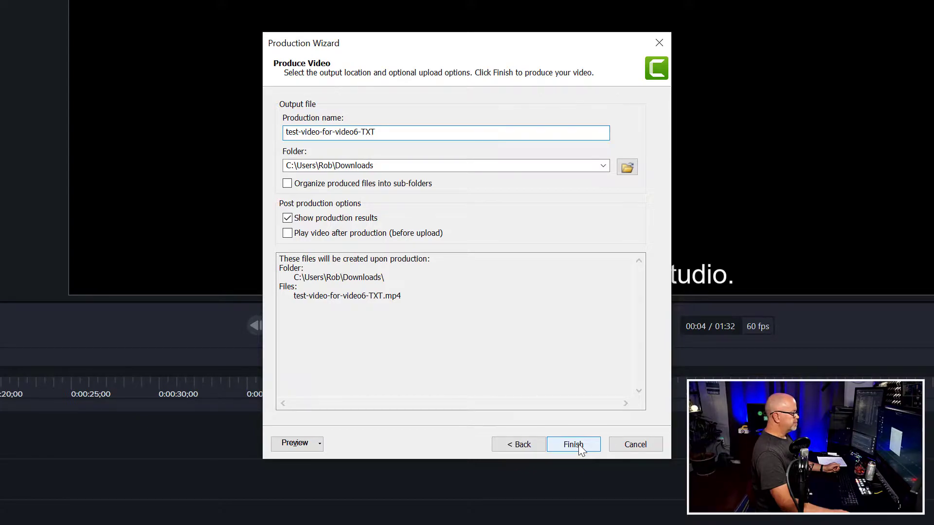
click(572, 445)
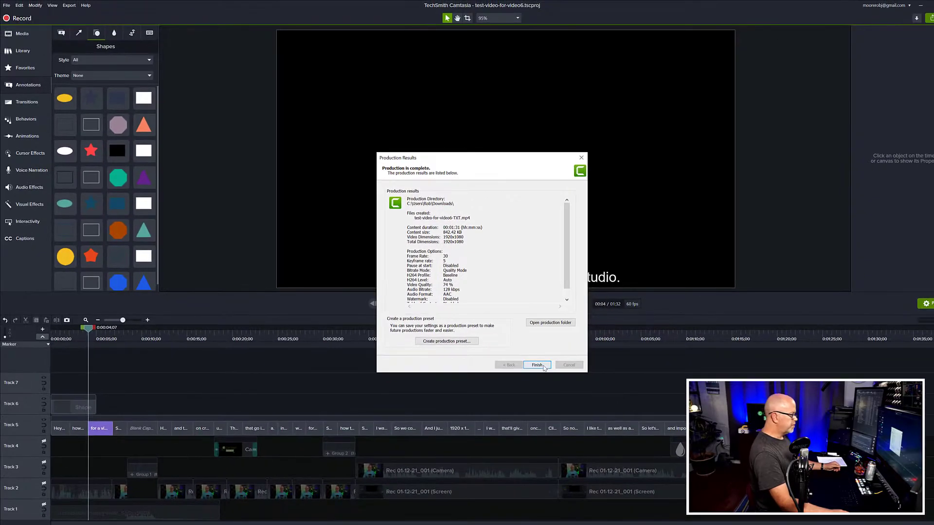
Close the production results and delete the rectangle shape clip on Track 6.
click(536, 364)
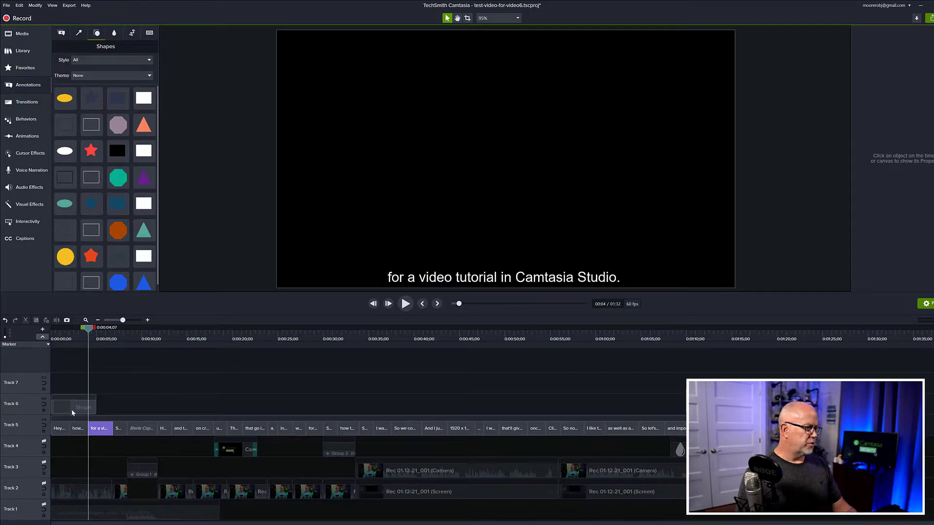
click(73, 406)
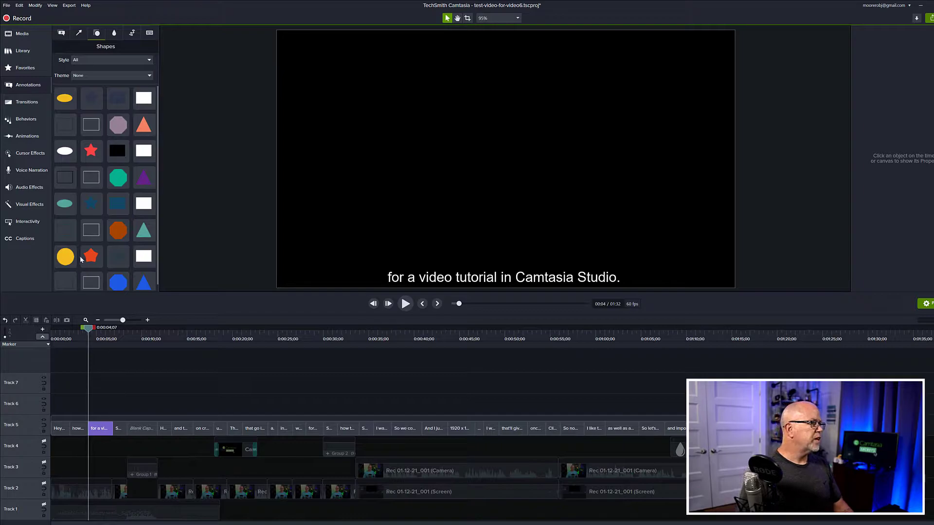
Import the produced TXT video into the Media Bin.
click(23, 33)
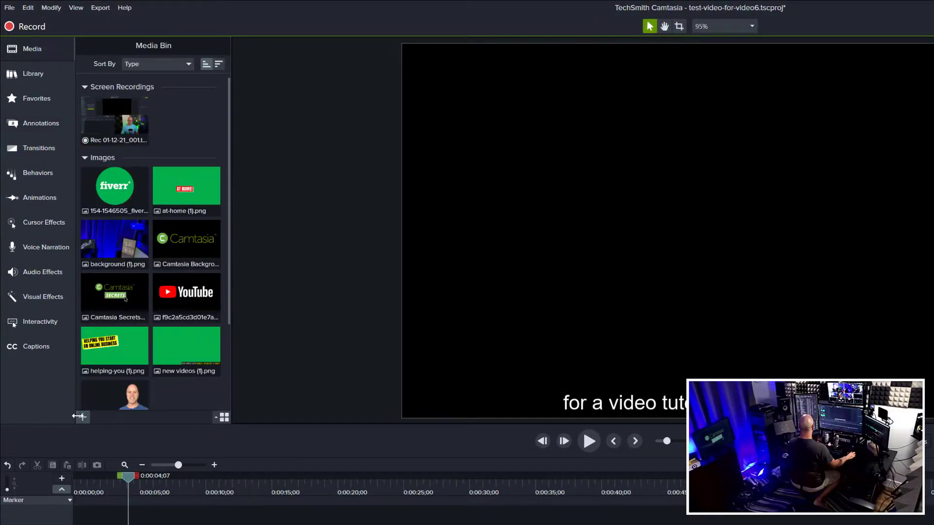
click(81, 417)
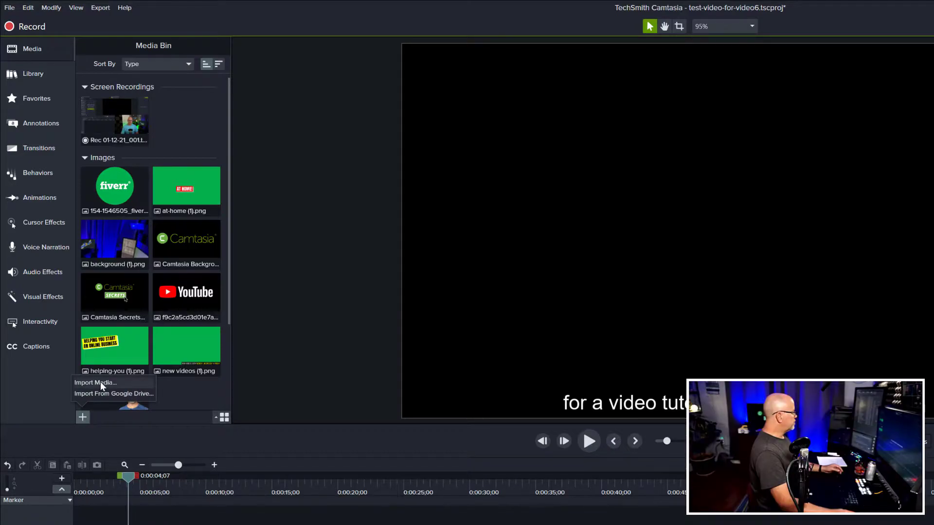
click(95, 382)
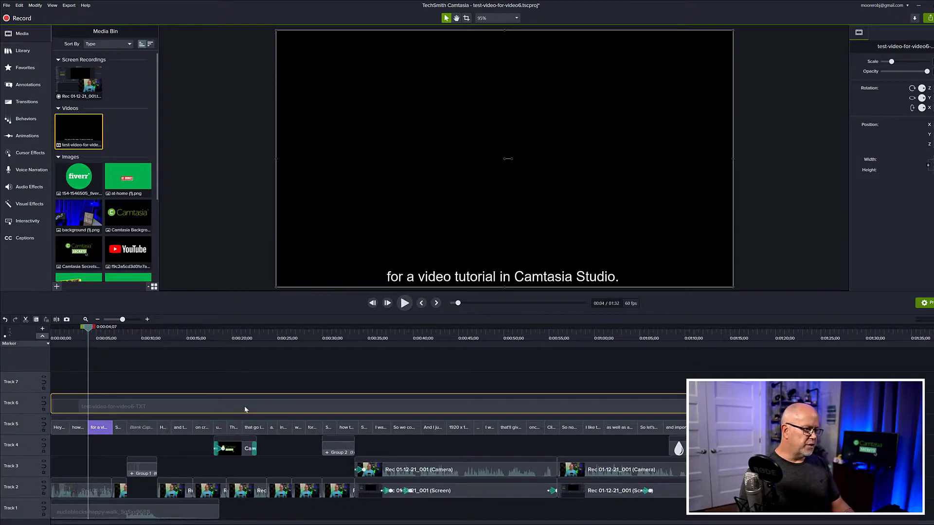
mouse_move(381, 139)
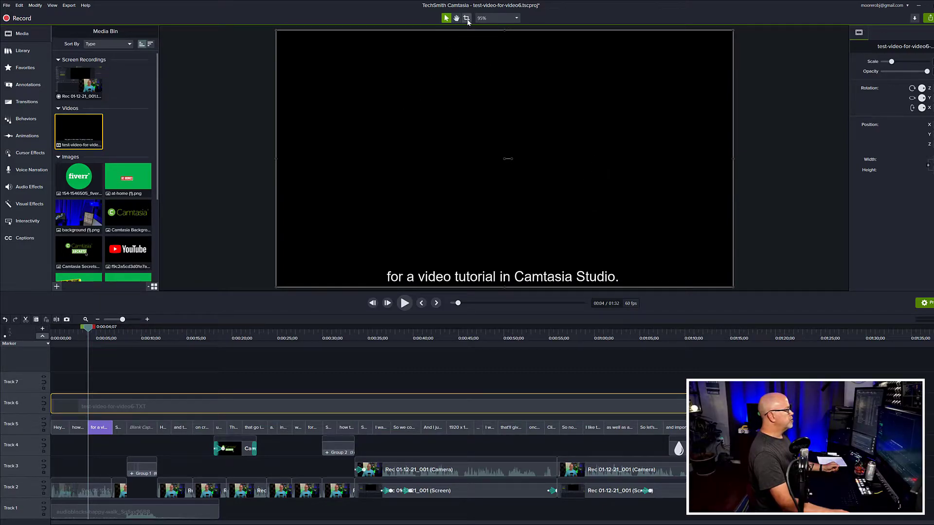
Disable the original caption track, leaving the captions list empty.
click(465, 17)
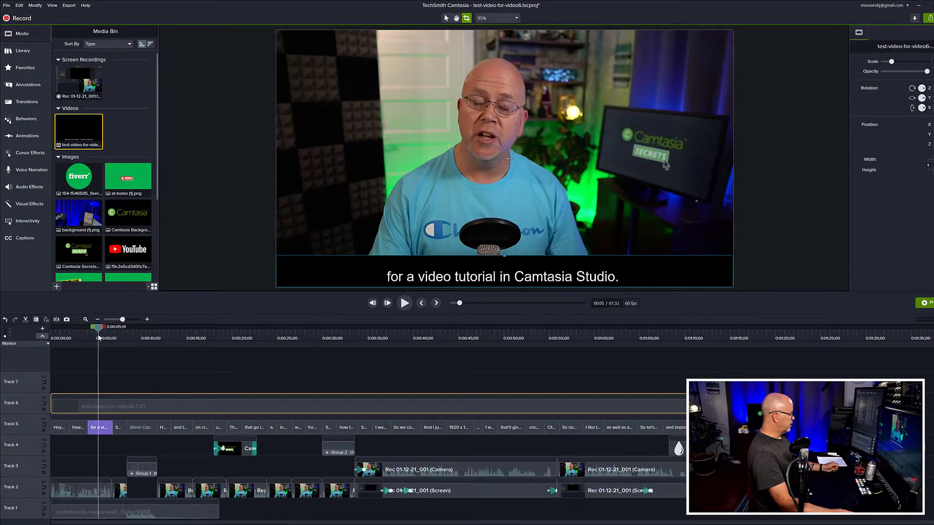
click(99, 427)
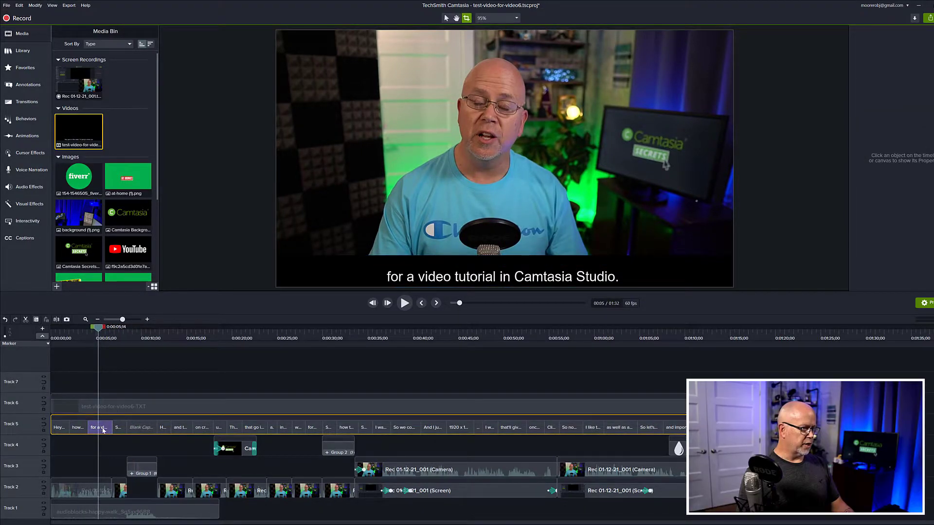
click(24, 238)
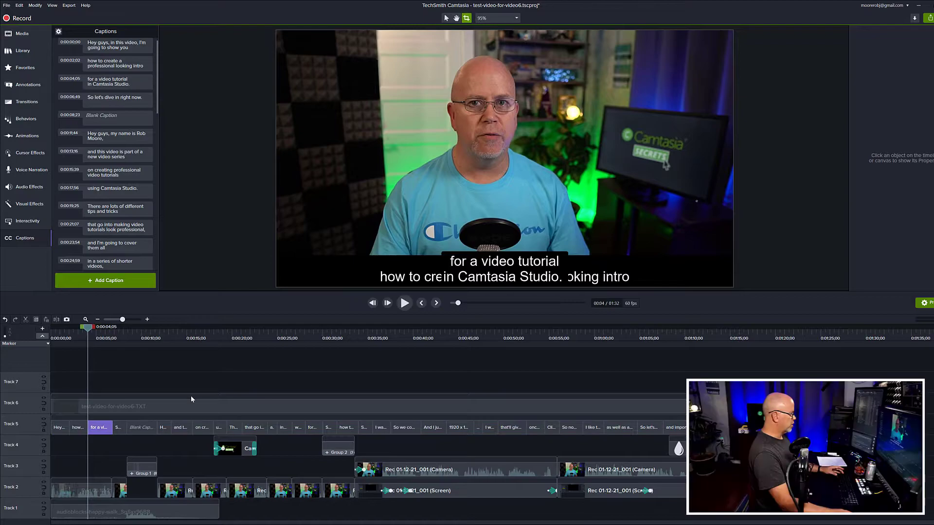
click(110, 81)
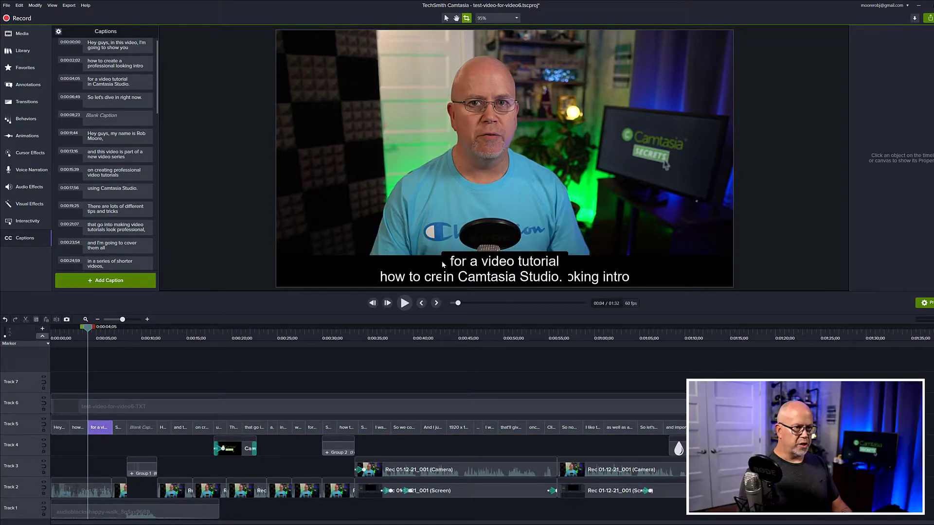
Enable and select the TXT caption video clip on Track 6.
click(113, 406)
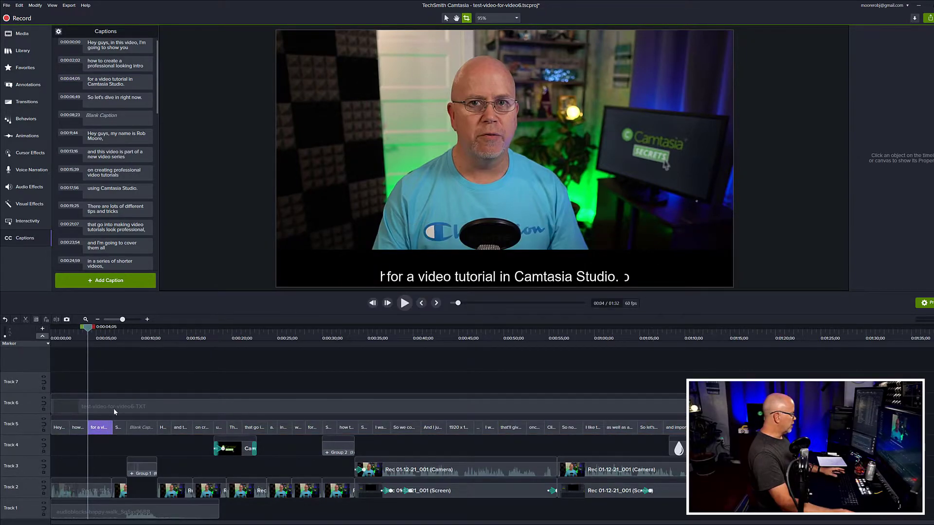
click(113, 407)
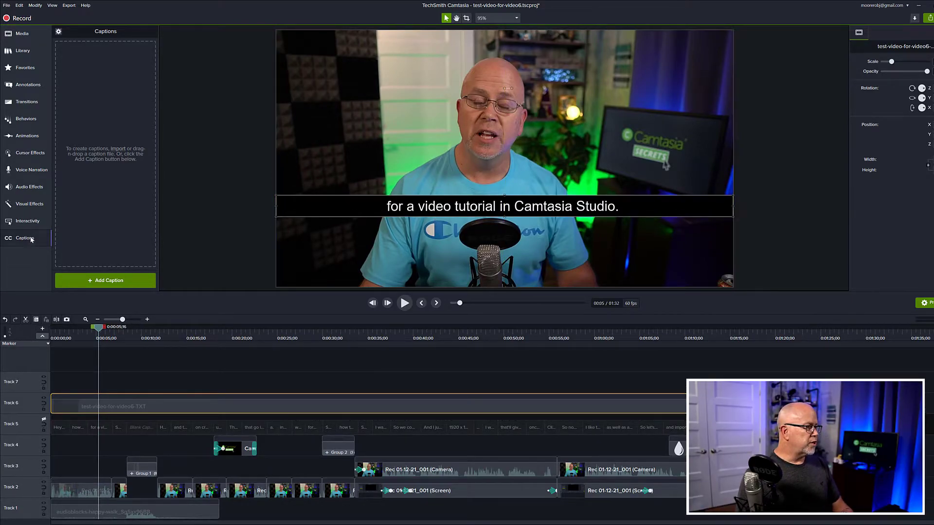
Add Remove a Color to the TXT clip with black removed at about 57% tolerance.
click(30, 203)
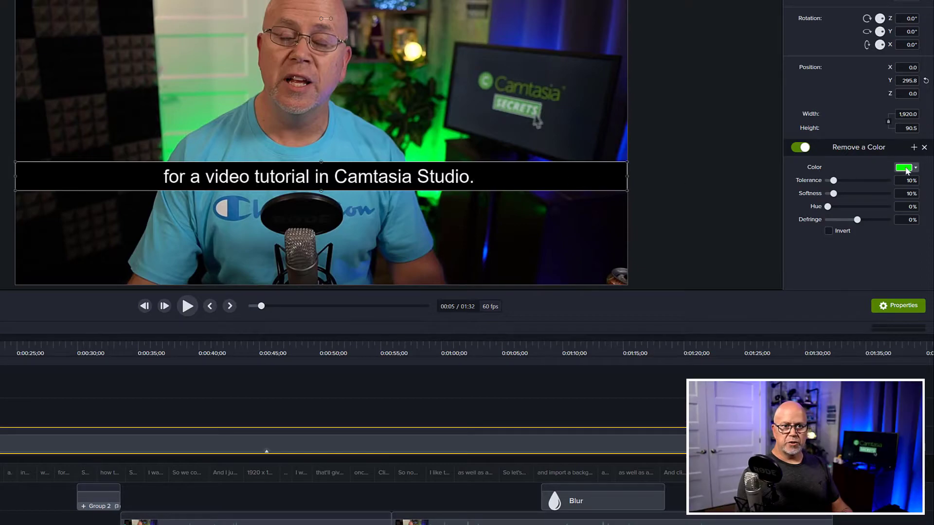
click(903, 167)
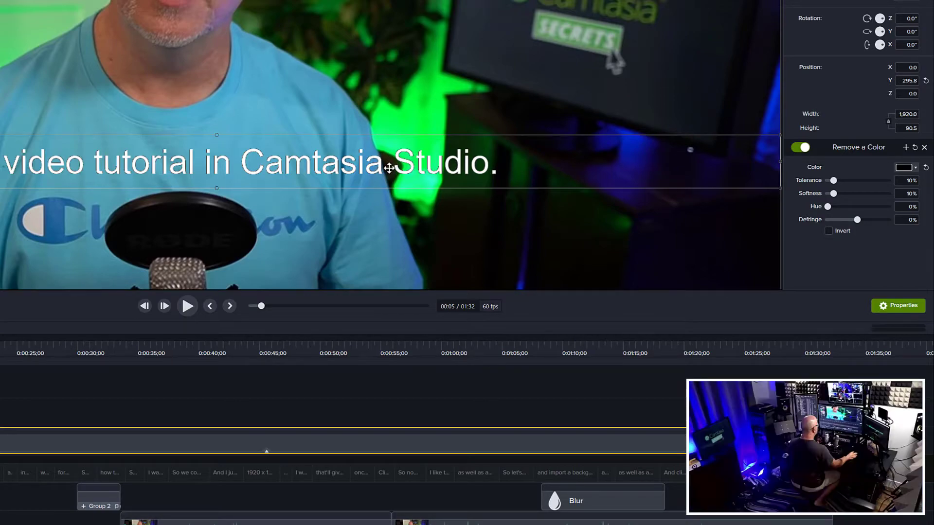
mouse_move(816, 184)
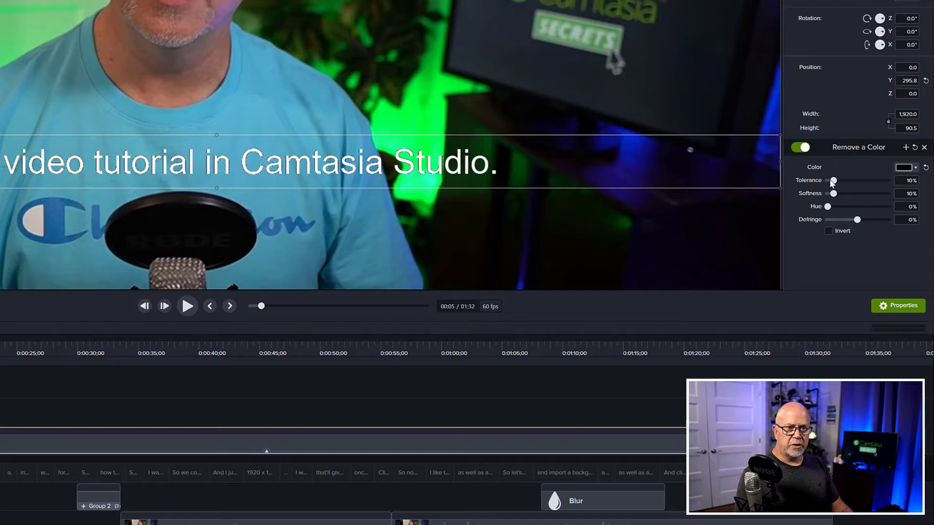
drag(833, 181, 861, 181)
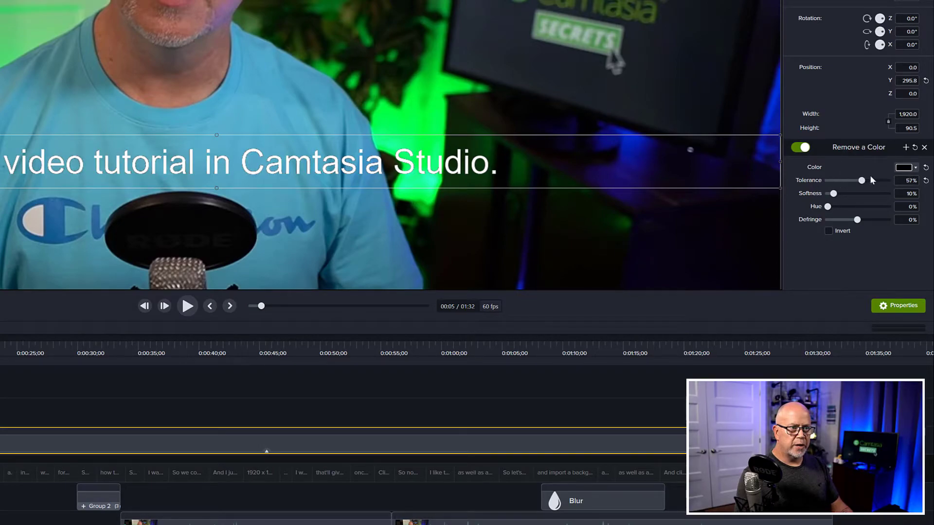
drag(861, 180, 887, 180)
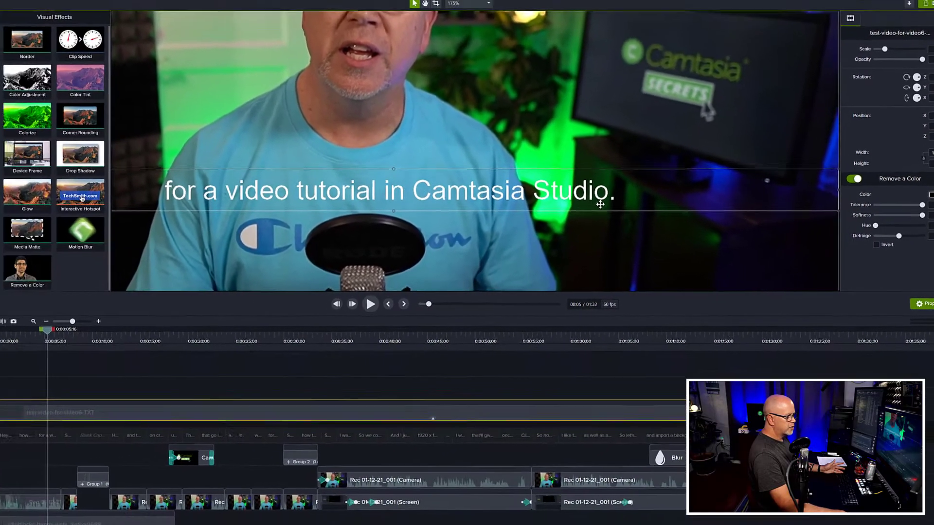
click(498, 18)
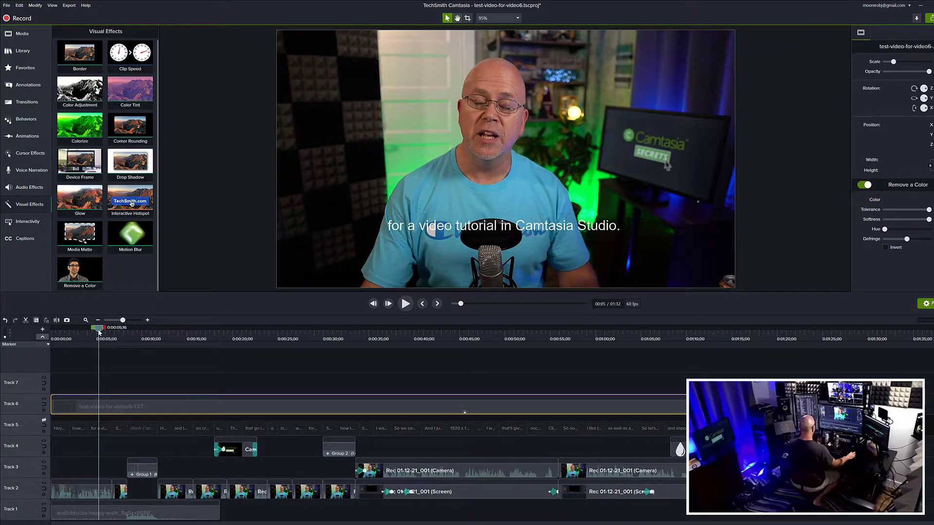
Edit a caption and adjust its global Text Style settings.
click(405, 304)
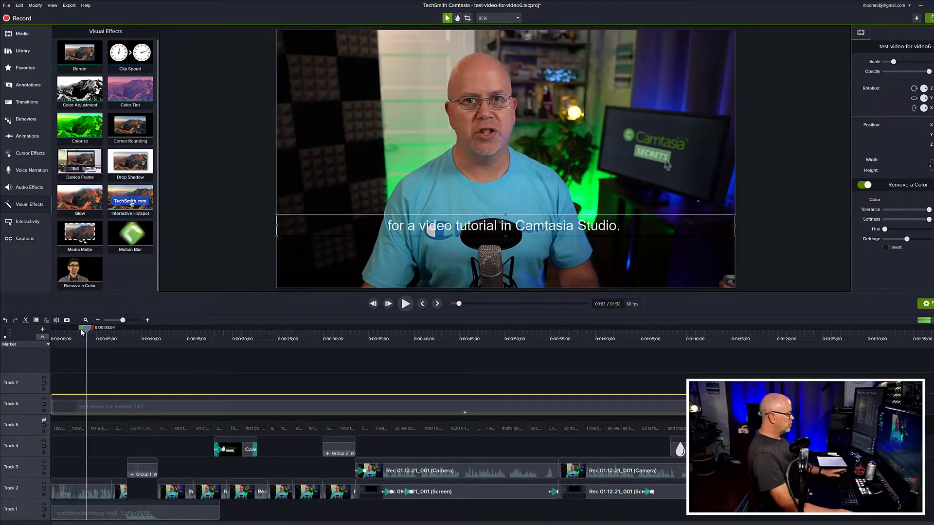
click(177, 328)
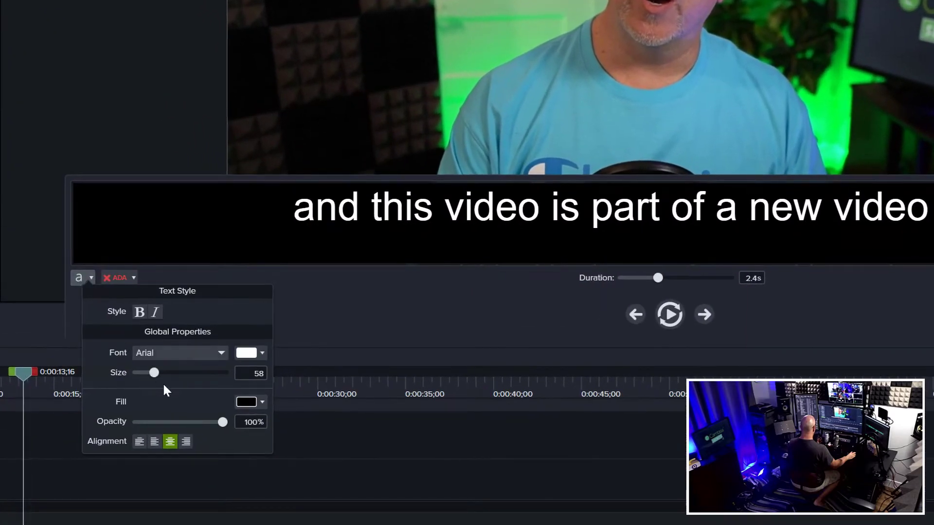
drag(224, 422, 197, 421)
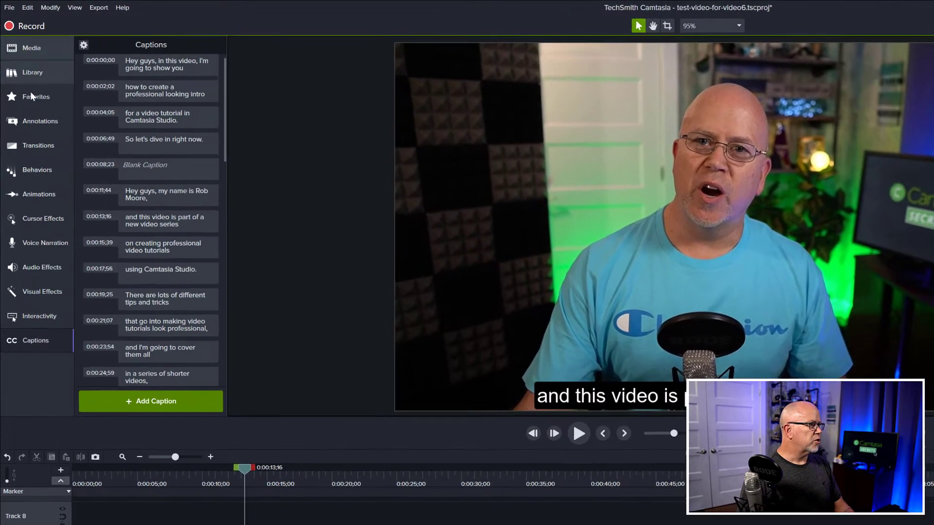
Add a green rectangle shape and stretch it to fill the whole canvas.
click(41, 123)
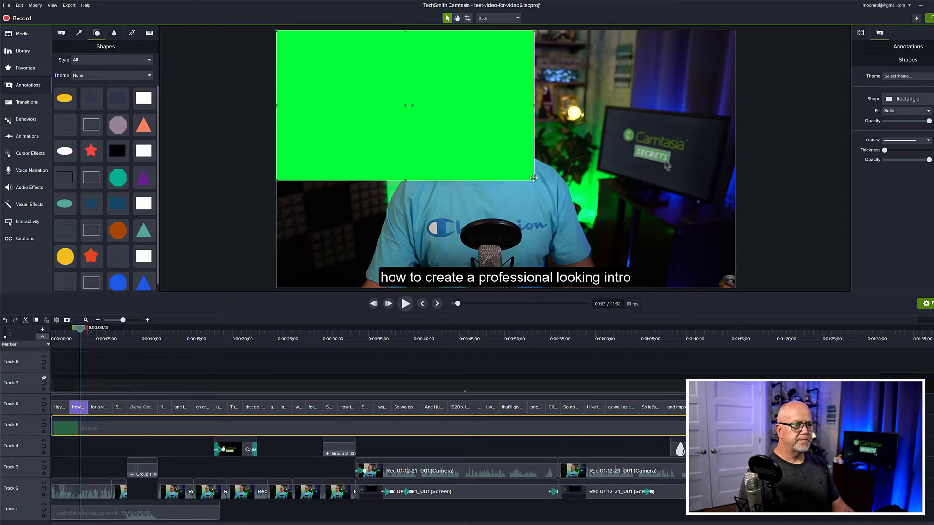
drag(534, 179, 734, 288)
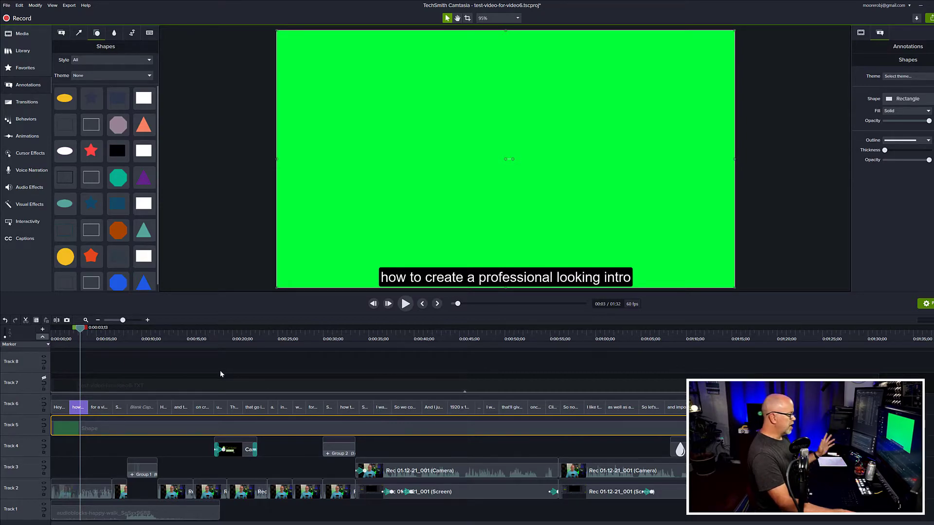
mouse_move(540, 282)
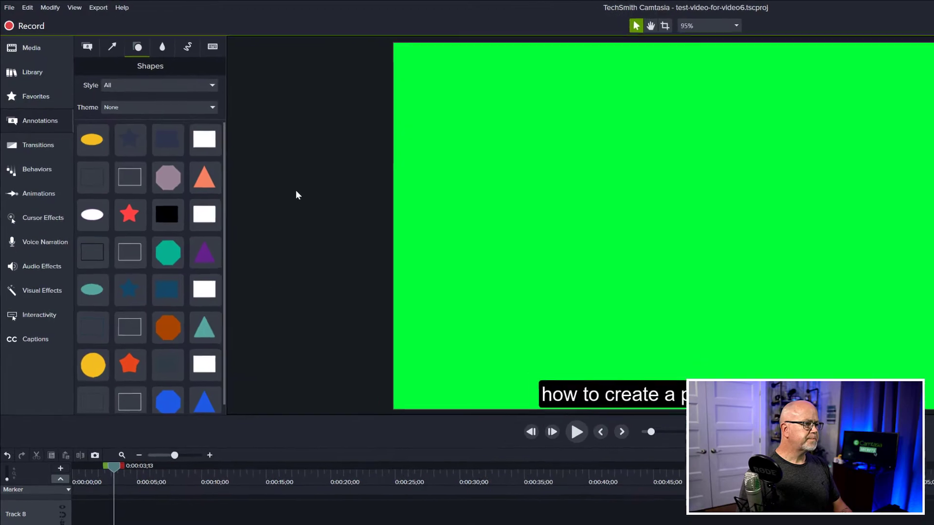
Start a custom MP4 production without the controller and reach the naming page.
click(98, 7)
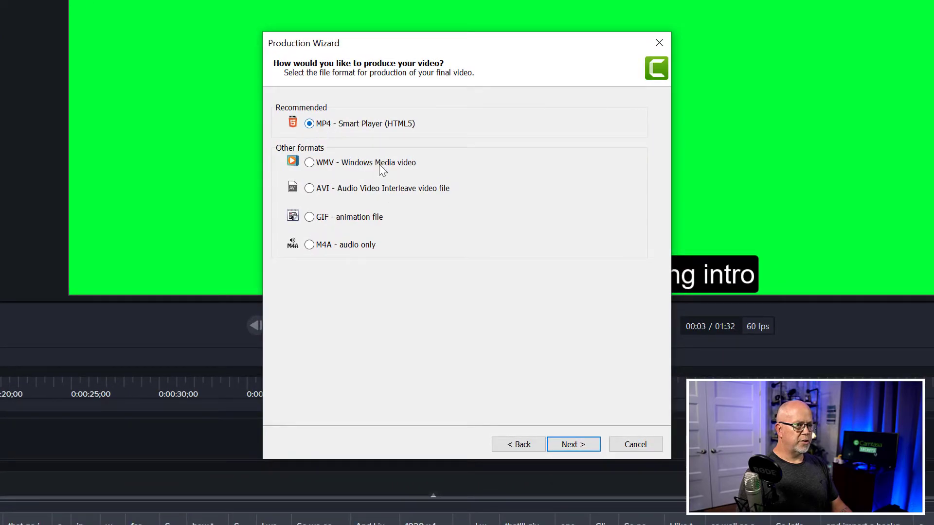
click(571, 445)
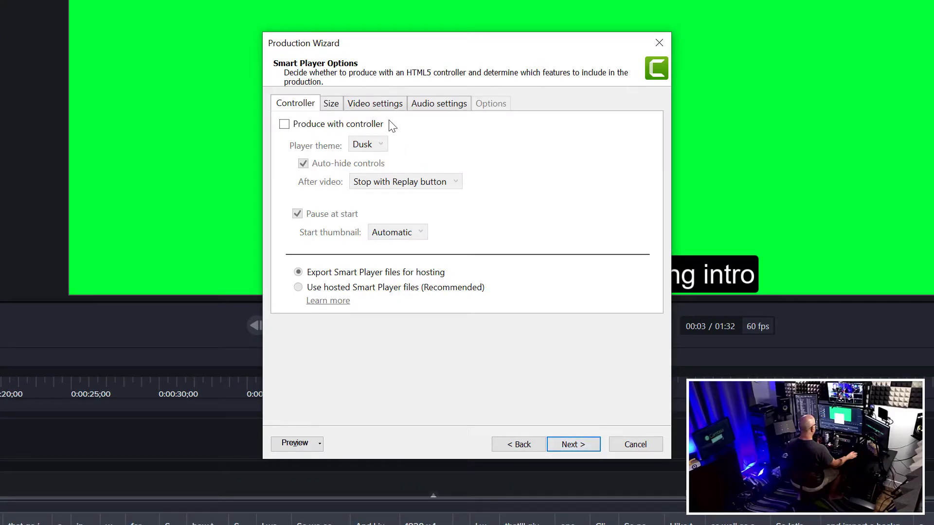
click(375, 103)
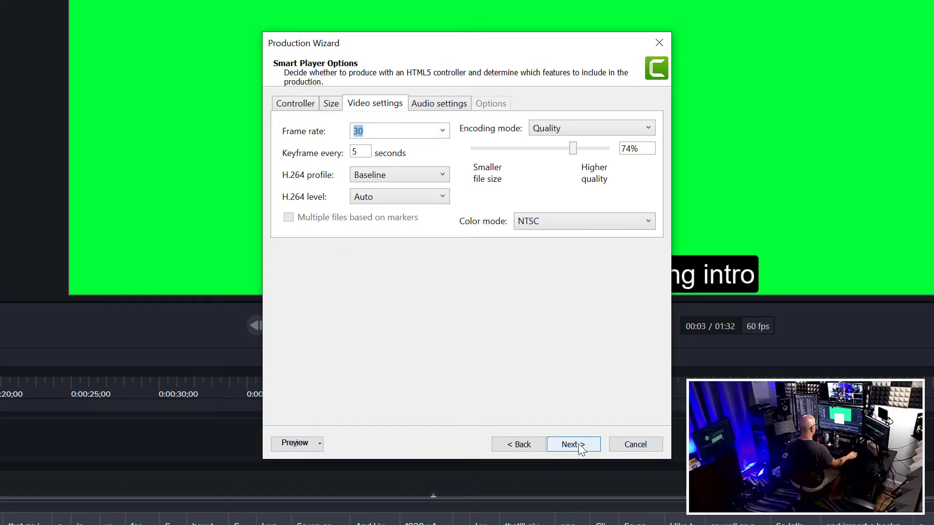
click(572, 445)
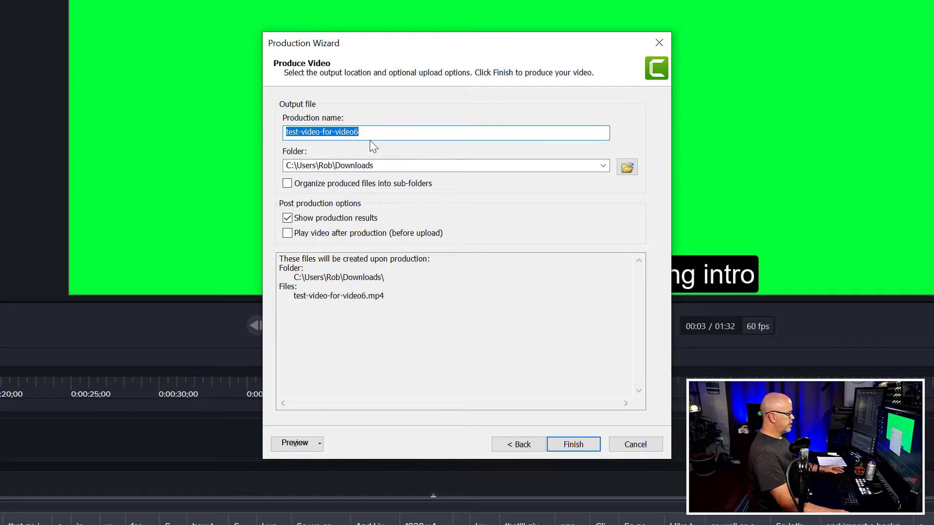
Name the output test-video-for-video6-TXT2 and render it.
text(-)
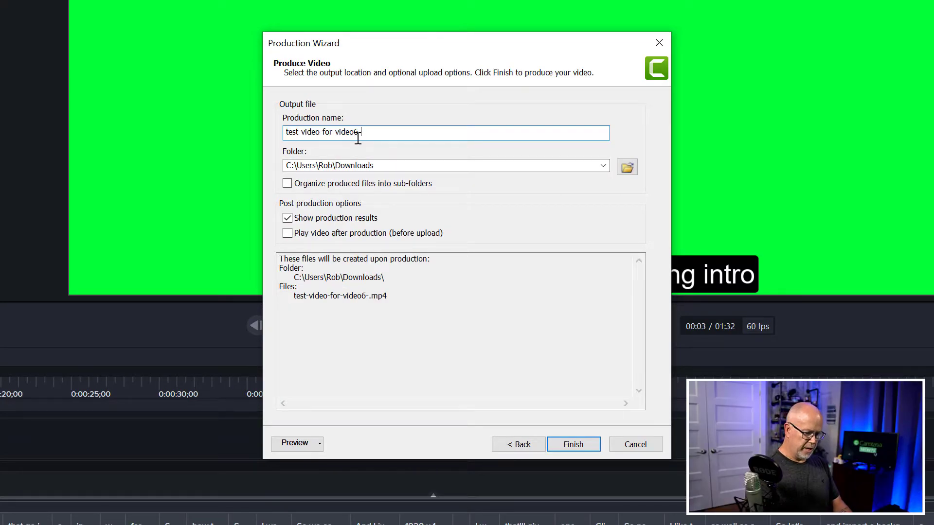
text(-TXT)
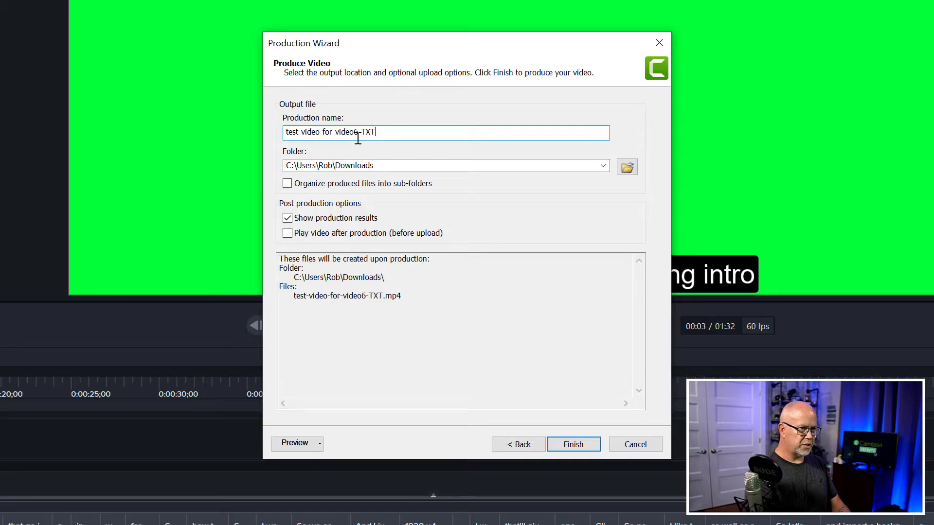
text(2)
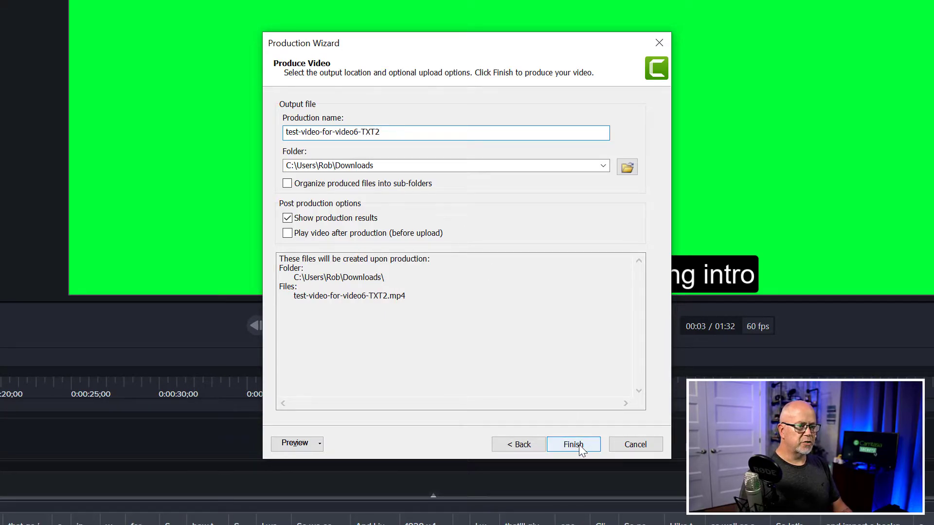
click(572, 445)
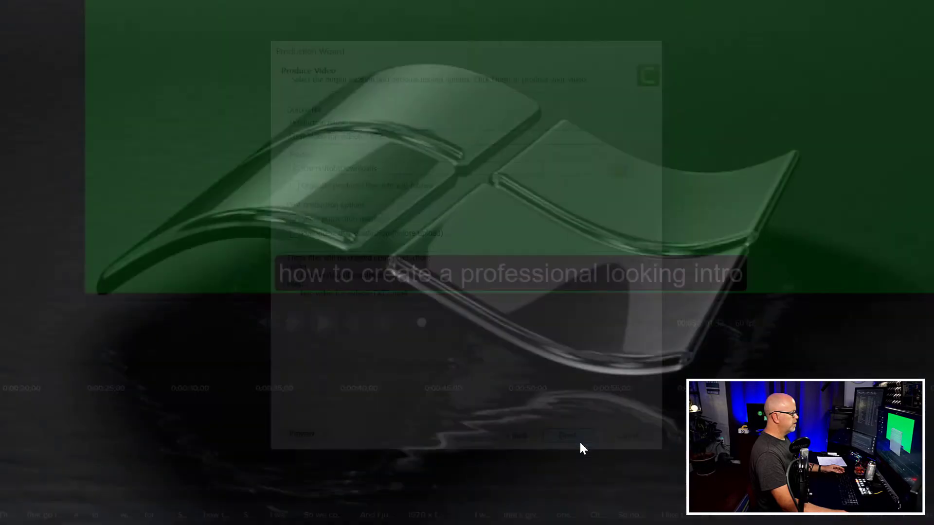
click(567, 435)
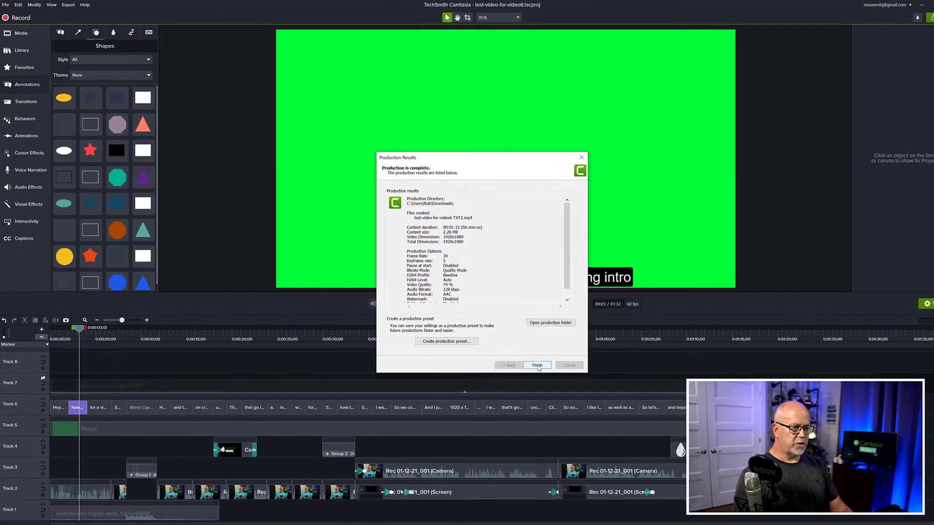
Close the production results and remove the green rectangle clip.
click(535, 365)
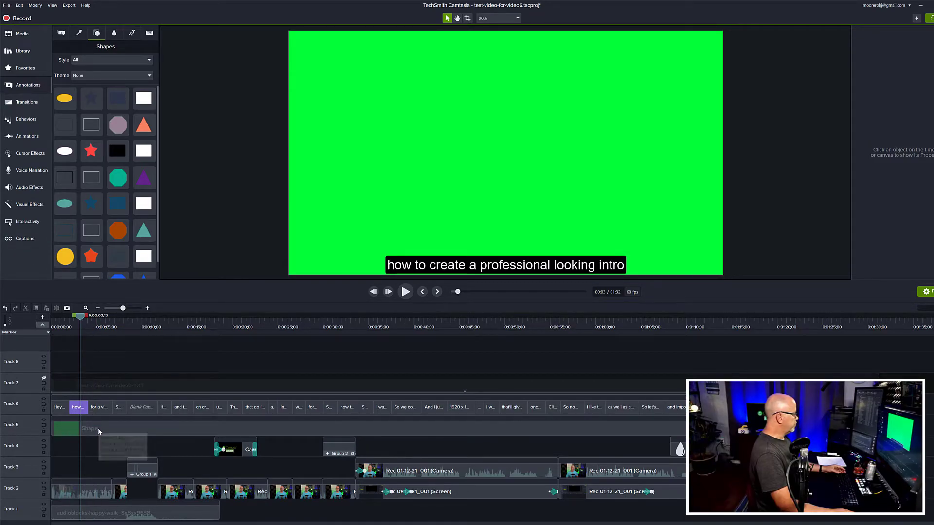
click(65, 428)
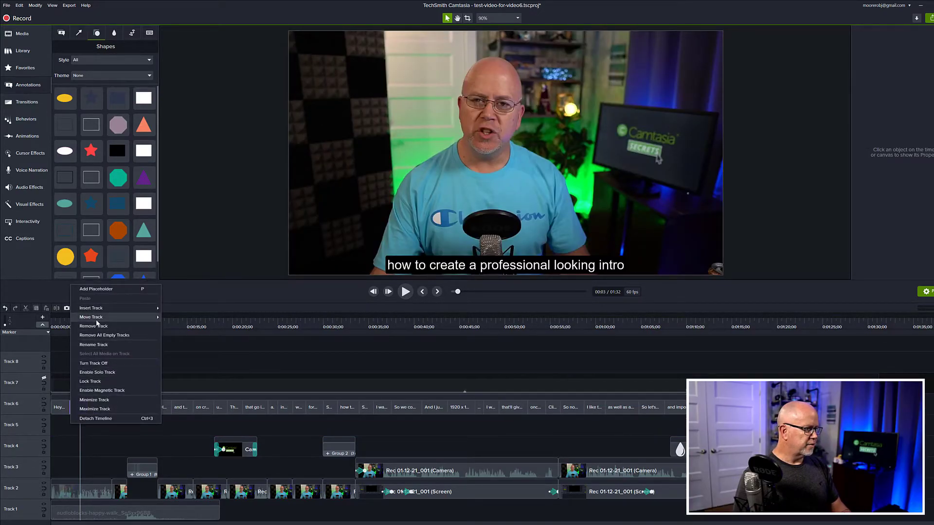
mouse_move(93, 327)
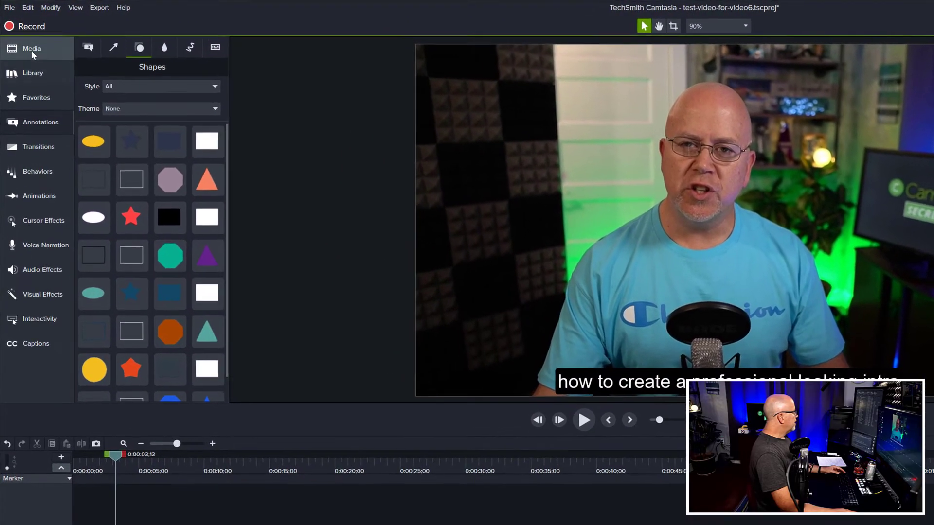
Import test-video-for-video6-TXT2.mp4 into the Media Bin for the new top caption track.
click(31, 48)
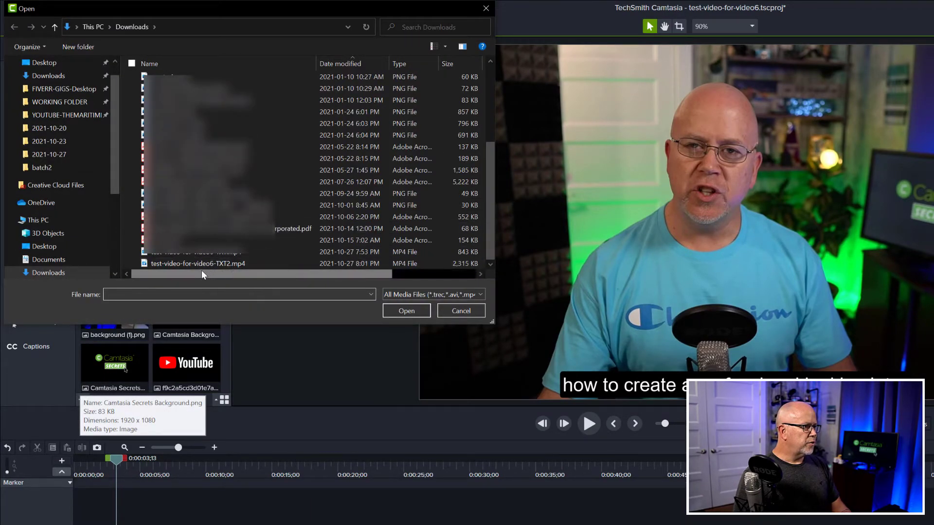
click(199, 263)
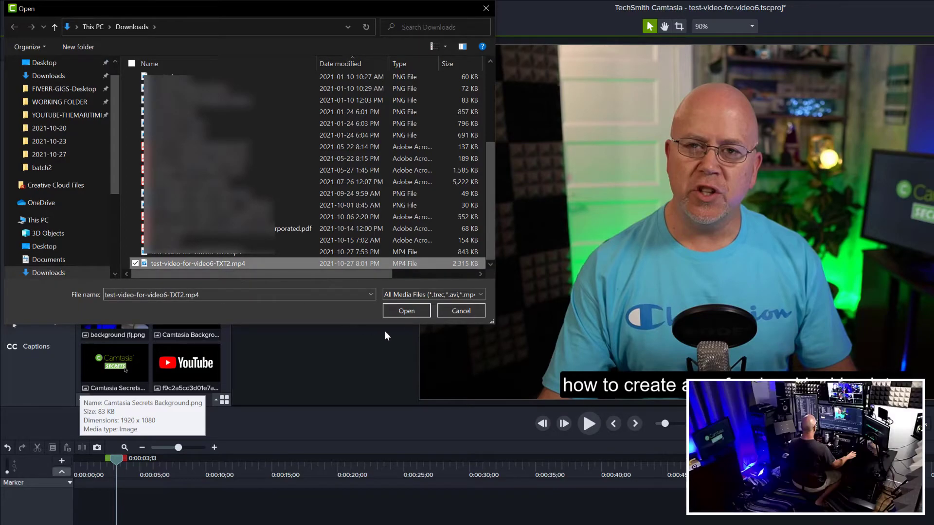
click(406, 310)
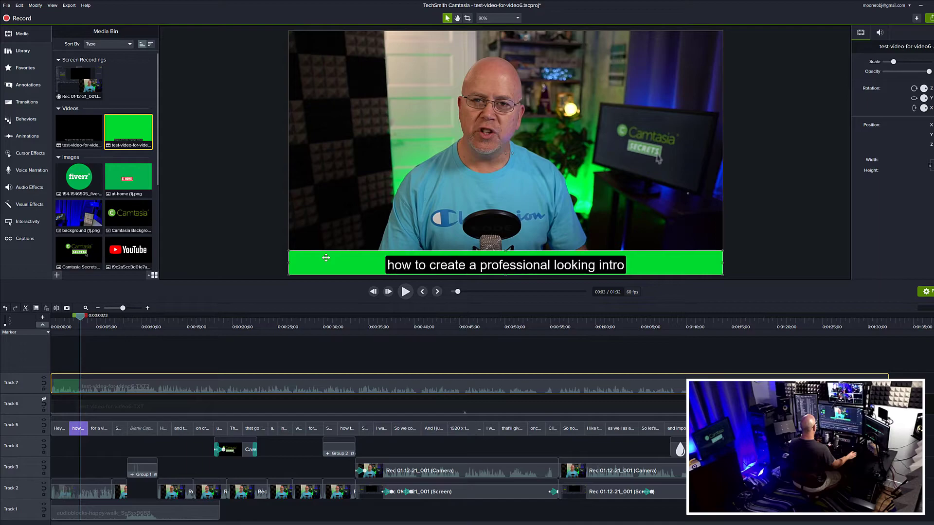
Apply Remove a Color to the caption clip and pick its green background as the key colour.
click(30, 204)
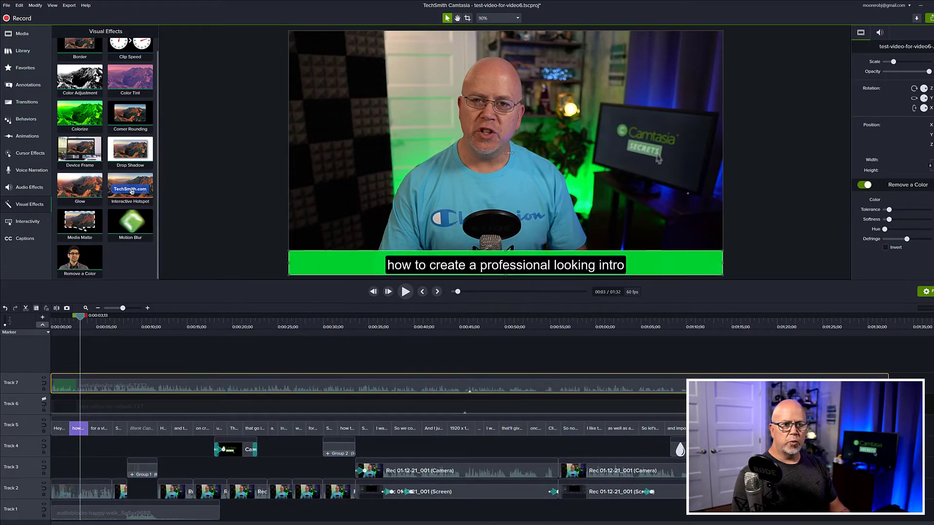
click(889, 199)
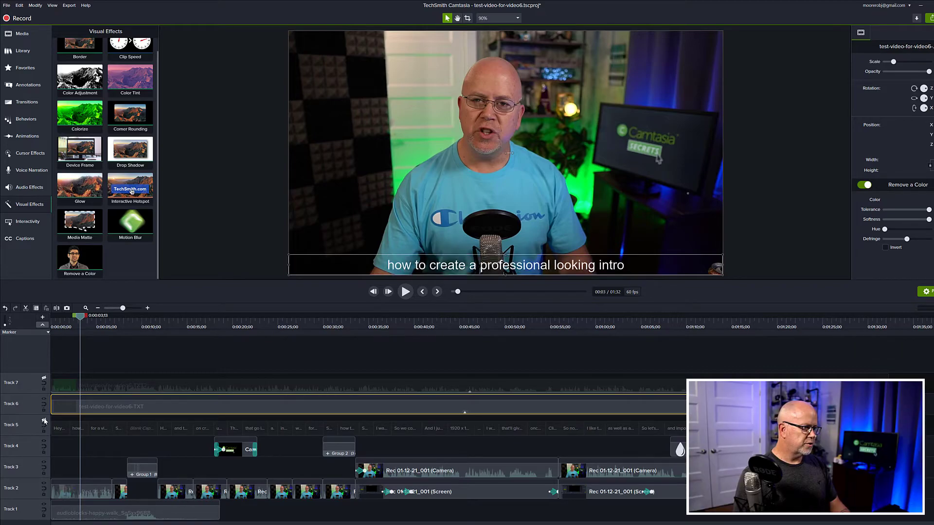
mouse_move(44, 400)
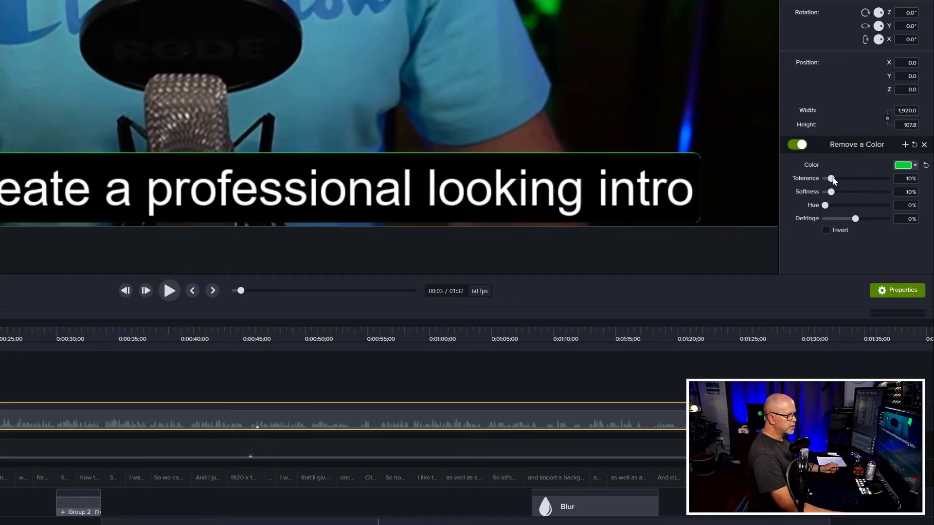
Fine-tune the Remove a Color tolerance until the green fringe clears around the black band.
drag(834, 178, 828, 178)
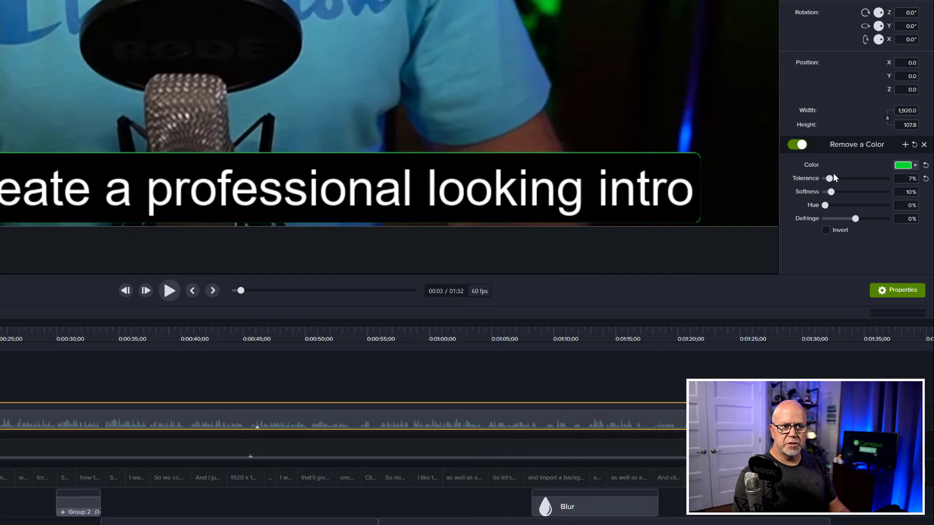
drag(827, 178, 856, 178)
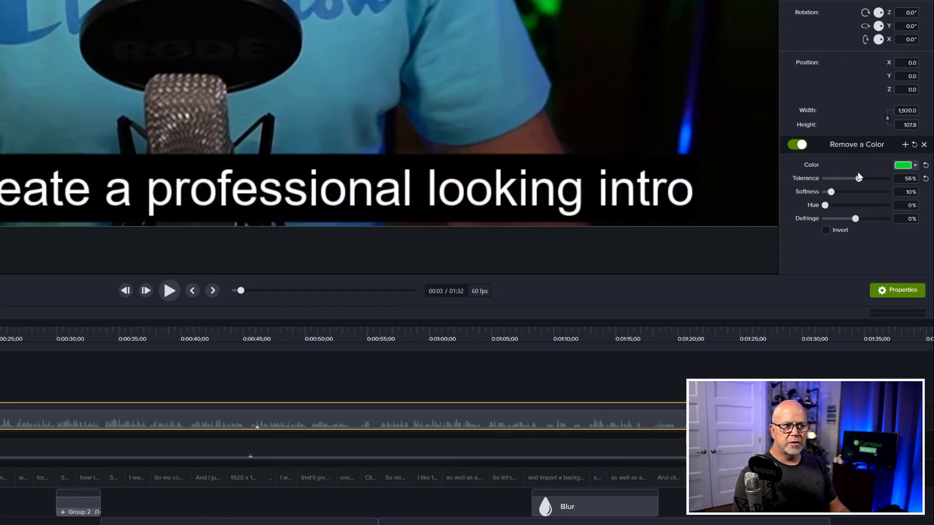
drag(861, 178, 845, 178)
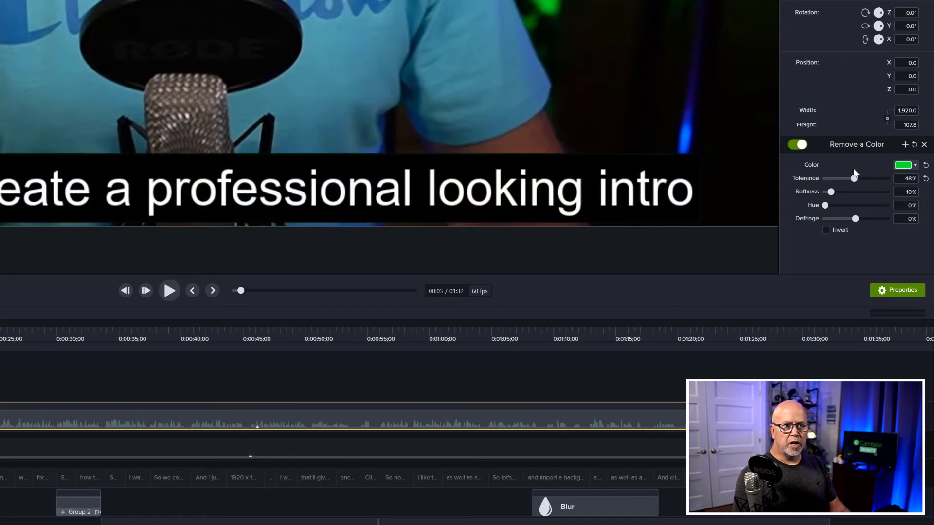
drag(842, 178, 852, 178)
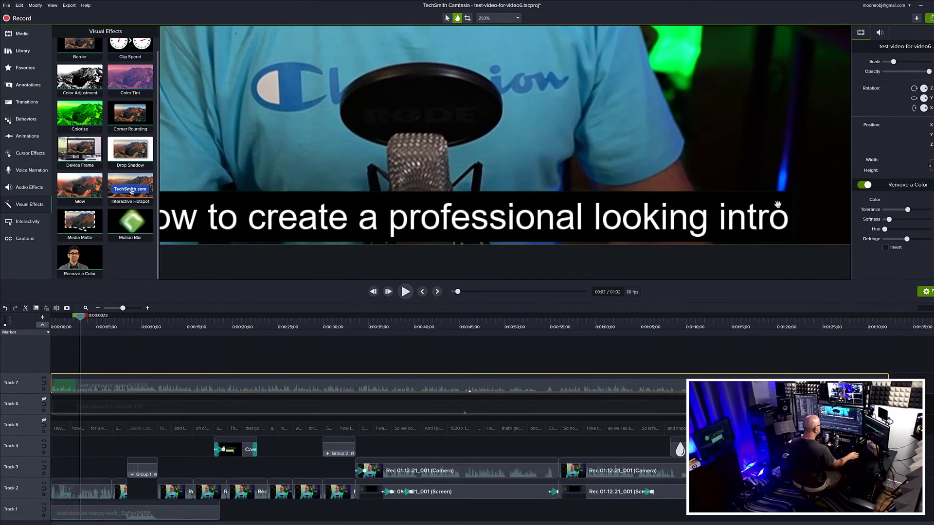
Fit the canvas back to full view and silence the TXT2 caption clip's audio.
click(498, 18)
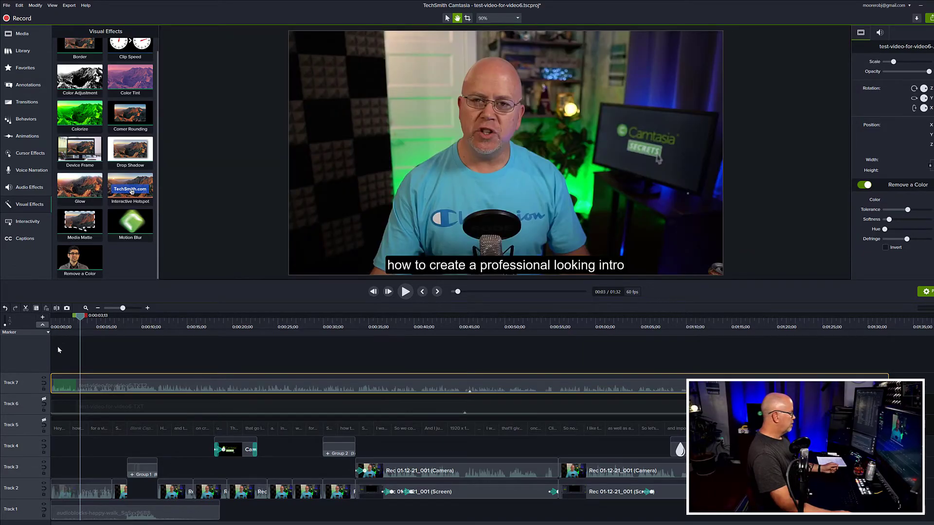
mouse_move(350, 386)
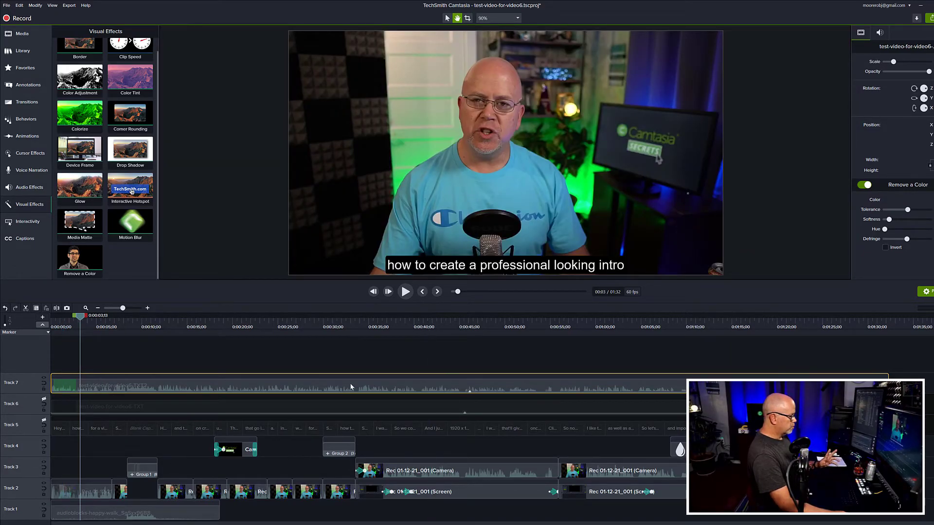
mouse_move(157, 390)
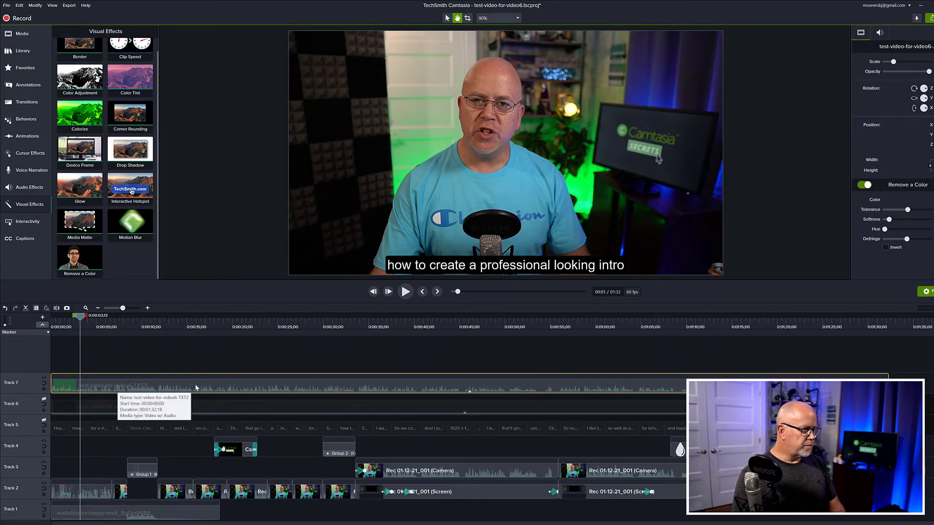
mouse_move(295, 390)
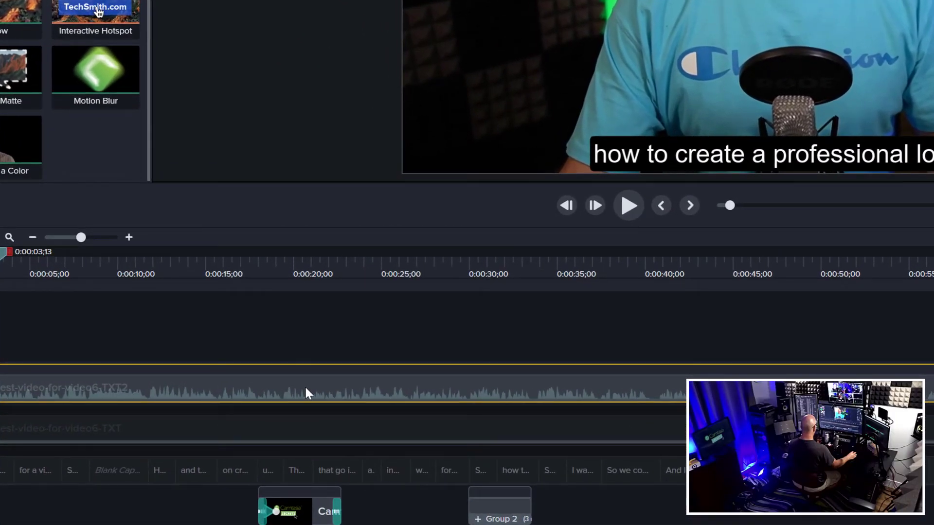
right_click(308, 393)
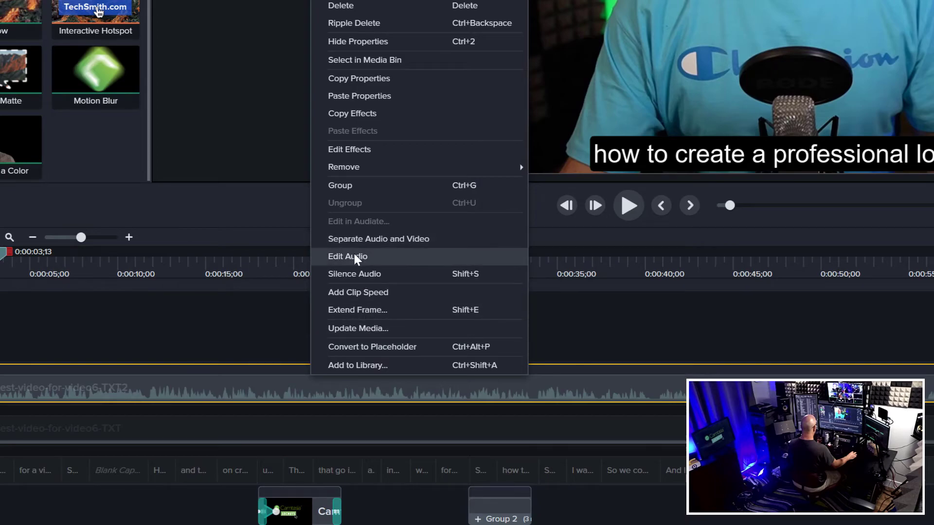
click(348, 256)
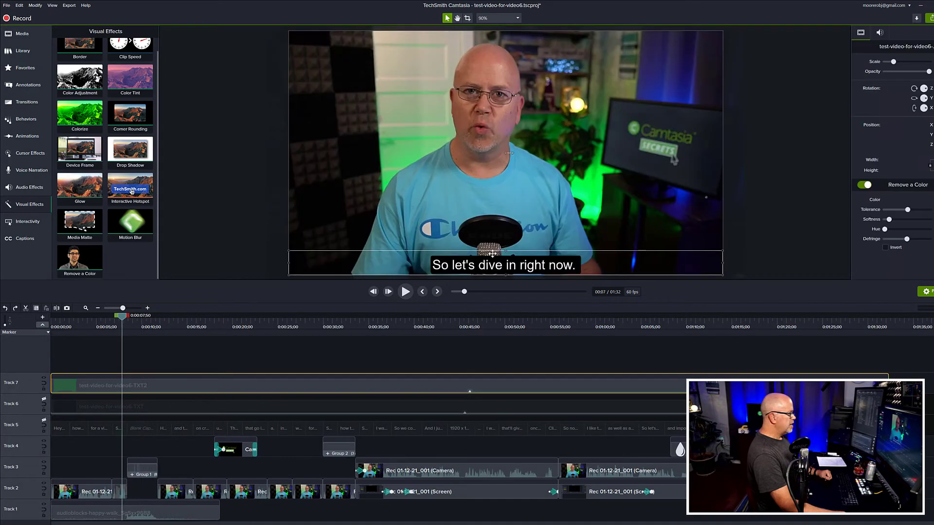
Drag the caption band up to the top, then settle it across the presenter's chest.
drag(503, 265, 506, 174)
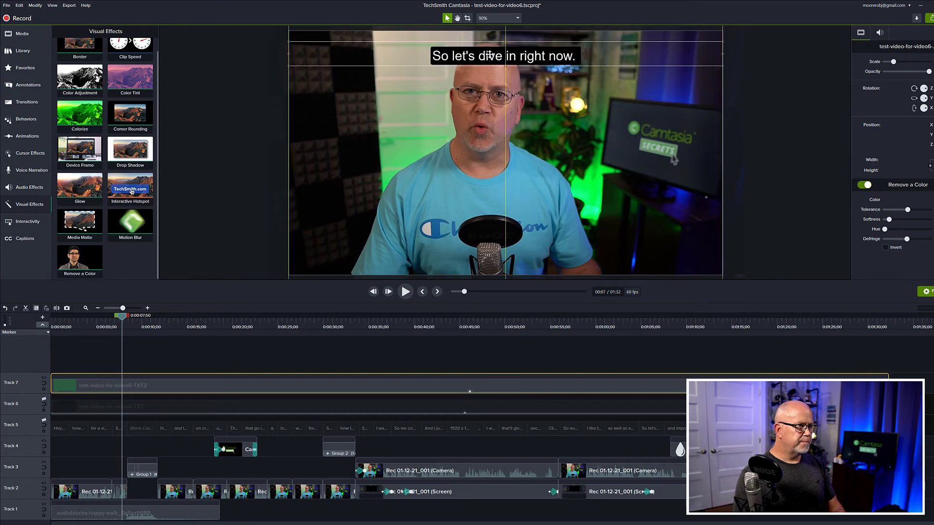
drag(123, 315, 107, 316)
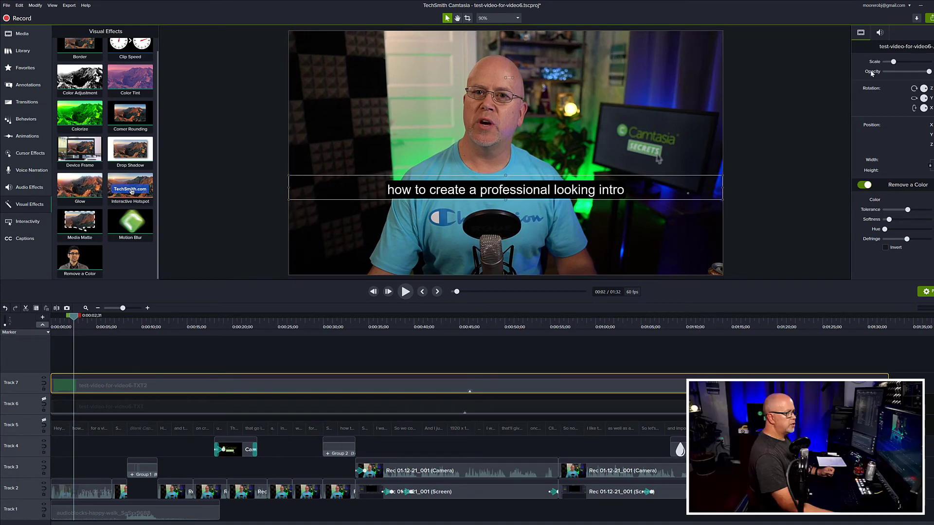
Lower the caption clip's Opacity so the black band becomes partly see-through.
drag(898, 71, 929, 71)
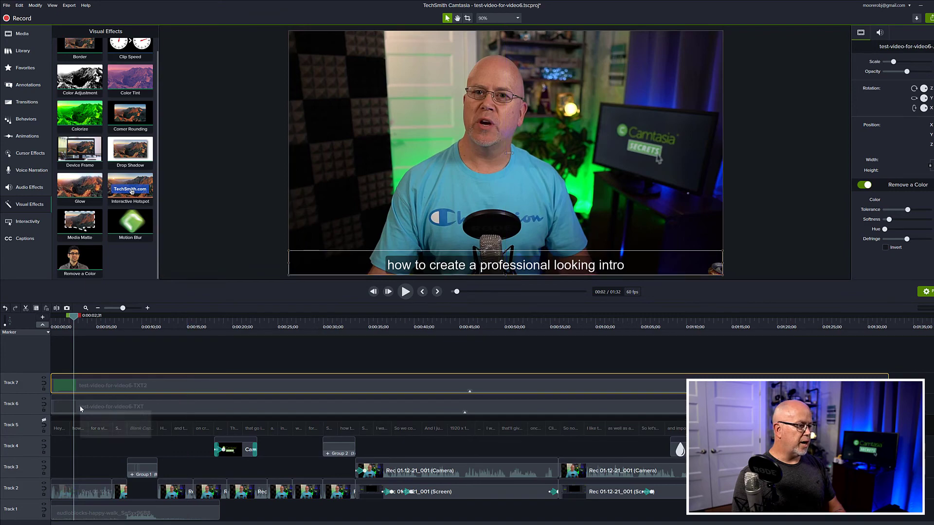
Move the older TXT caption clip onto a new Track 8 and select both caption clips.
click(118, 409)
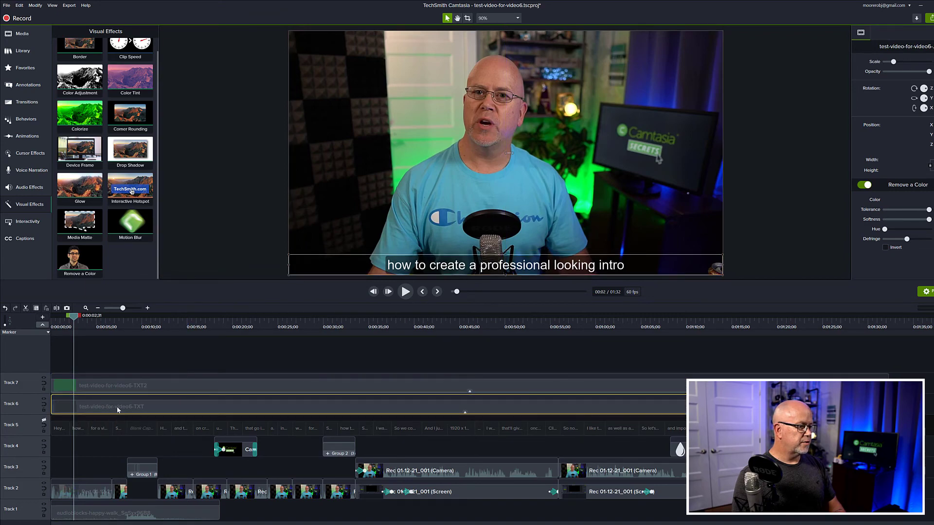
click(118, 409)
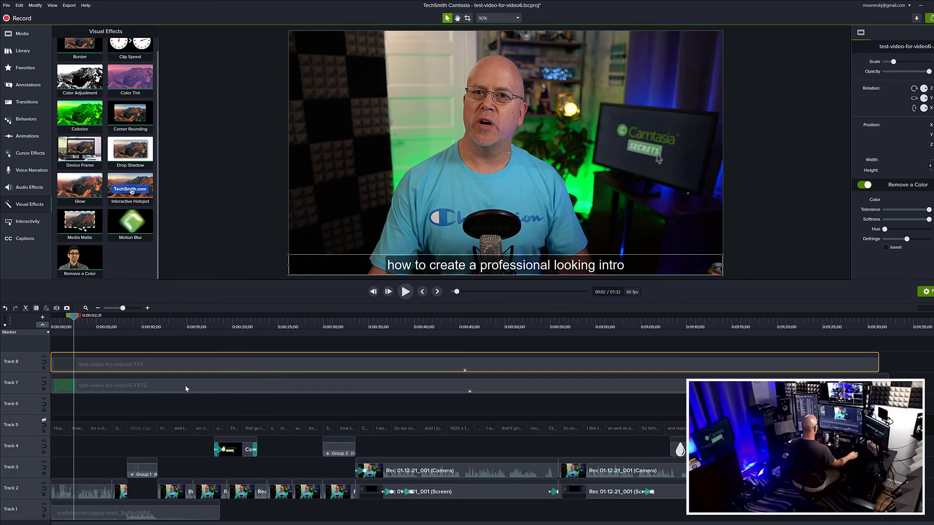
click(113, 385)
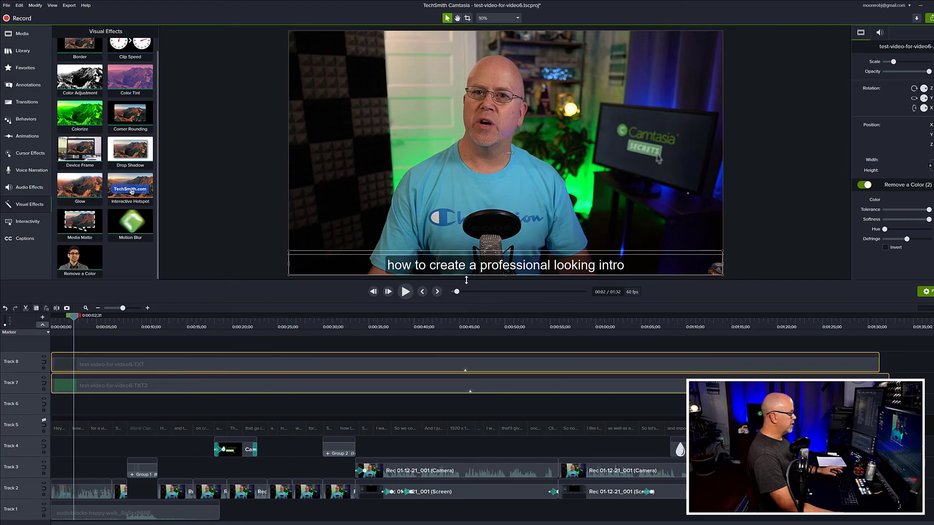
Raise both caption bands to sit across the presenter's chest and play back to check.
drag(505, 265, 509, 159)
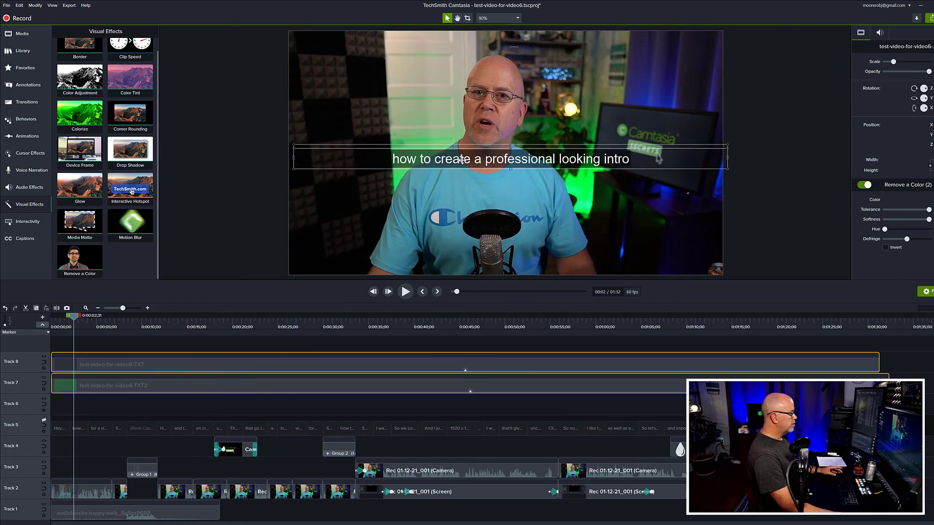
drag(509, 158, 505, 184)
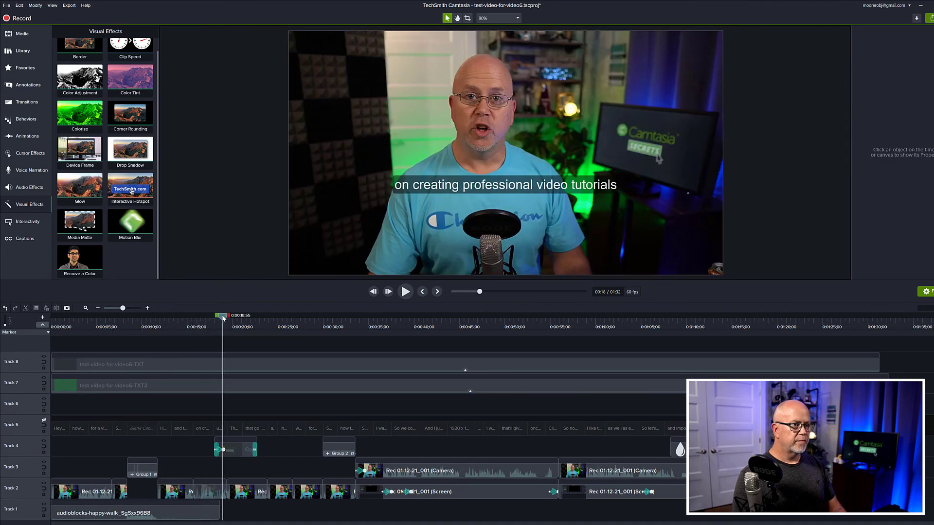
click(405, 291)
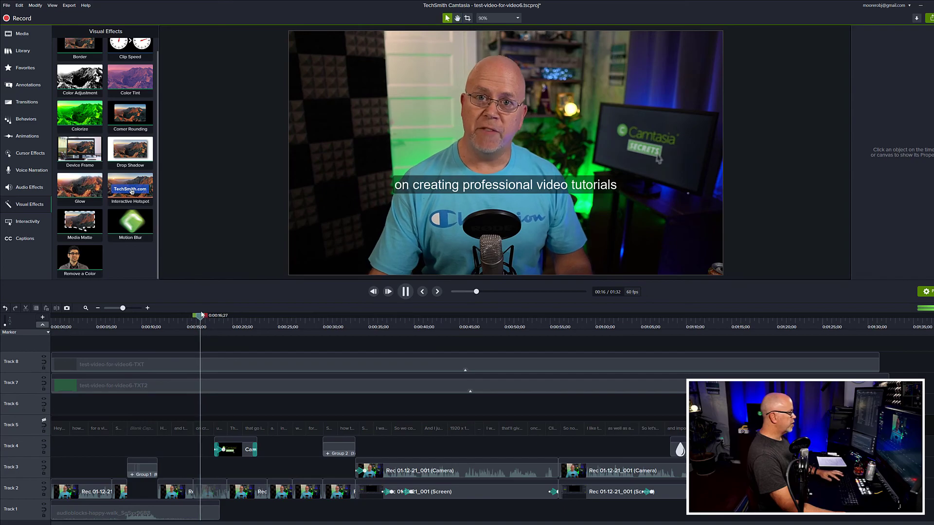